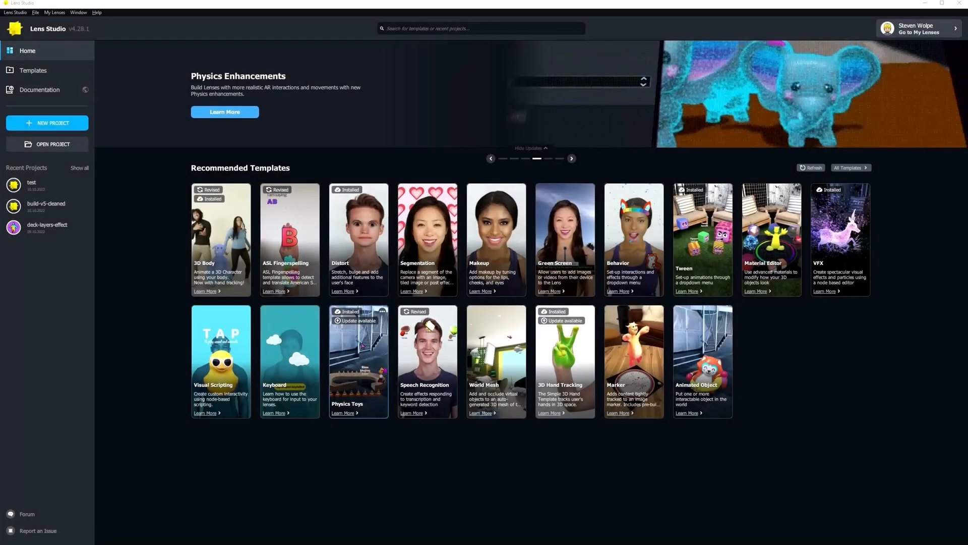
Step: Start a new blank project from the Lens Studio home screen
{"action": "left_click", "coordinate": [47, 123]}
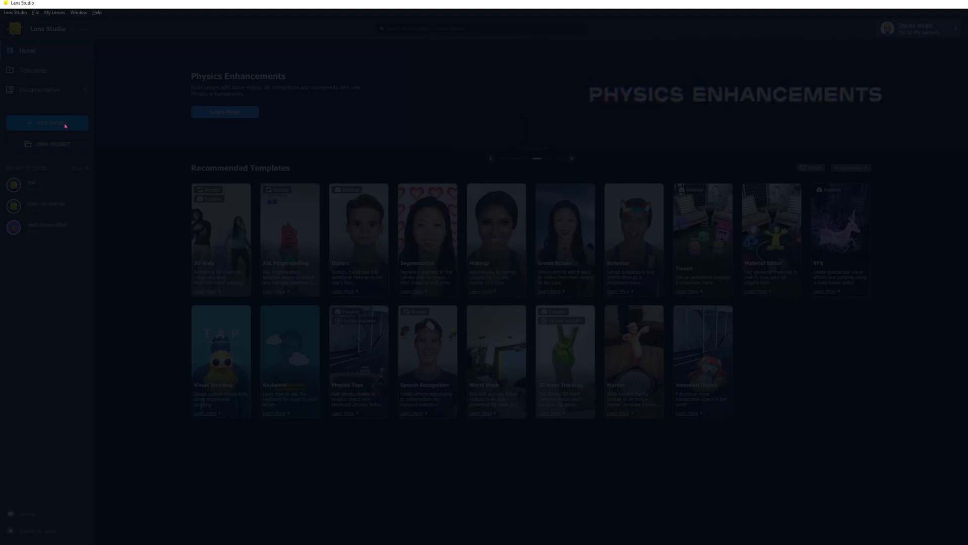
Step: Save the new project as 'Gravity_Gun' in the Tutorial folder
{"action": "left_click", "coordinate": [47, 123]}
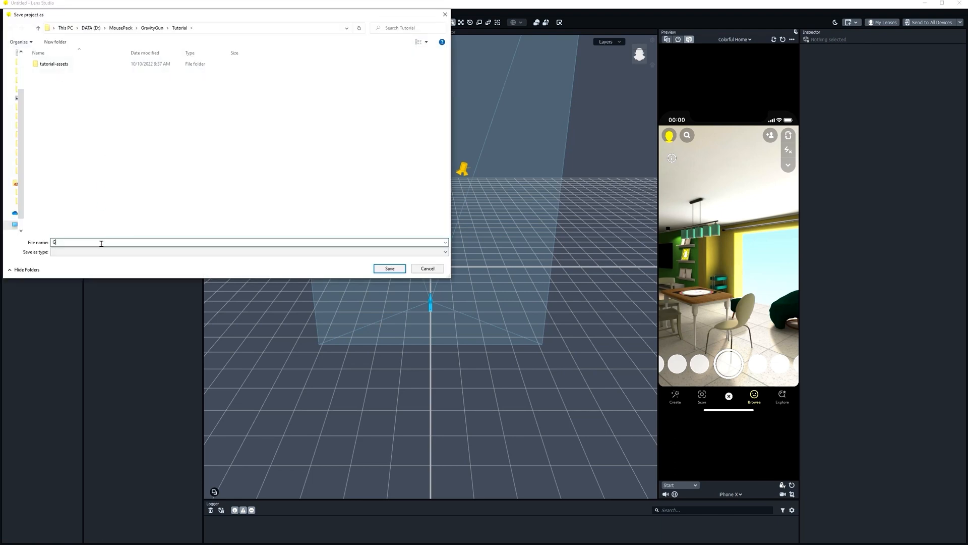
{"action": "type", "text": "ravity_Gun"}
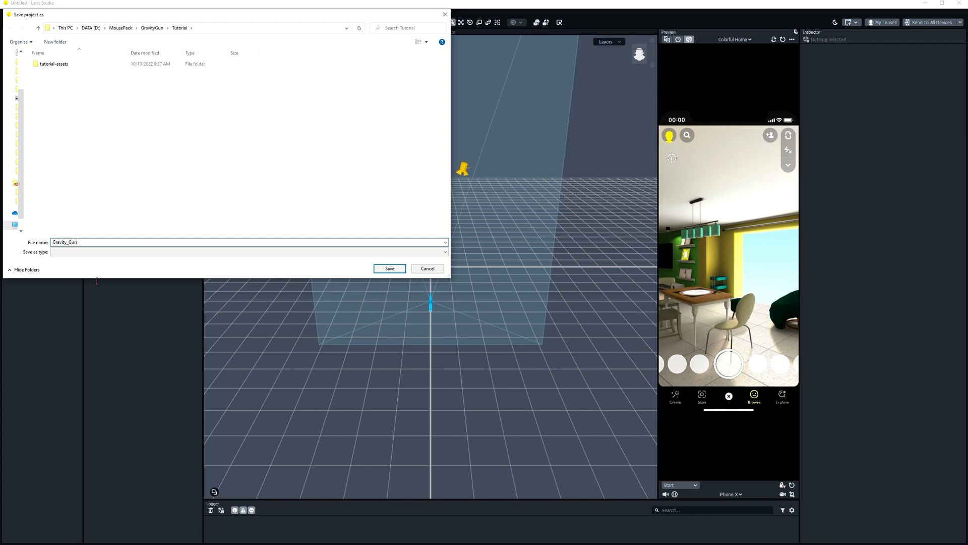
{"action": "left_click", "coordinate": [389, 268]}
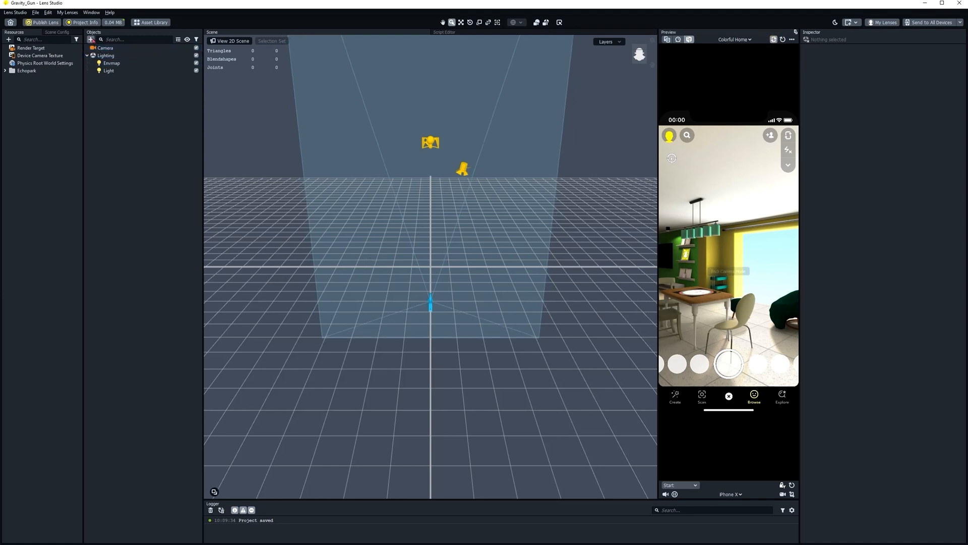
Step: Add a World Object Controller and expand it to show Ground Grid, Touch Collision, Matte Shadow
{"action": "left_click", "coordinate": [91, 39]}
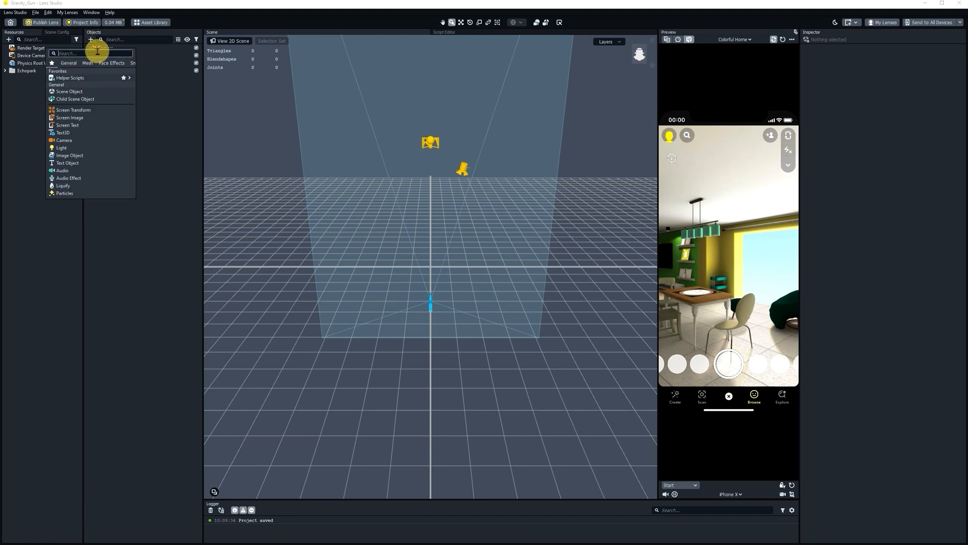
{"action": "type", "text": "world"}
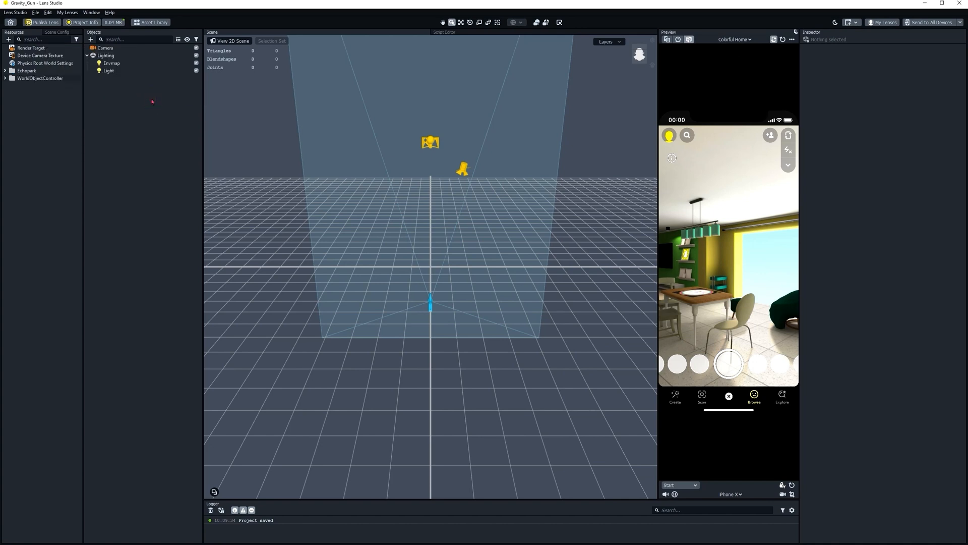
{"action": "left_click", "coordinate": [35, 78]}
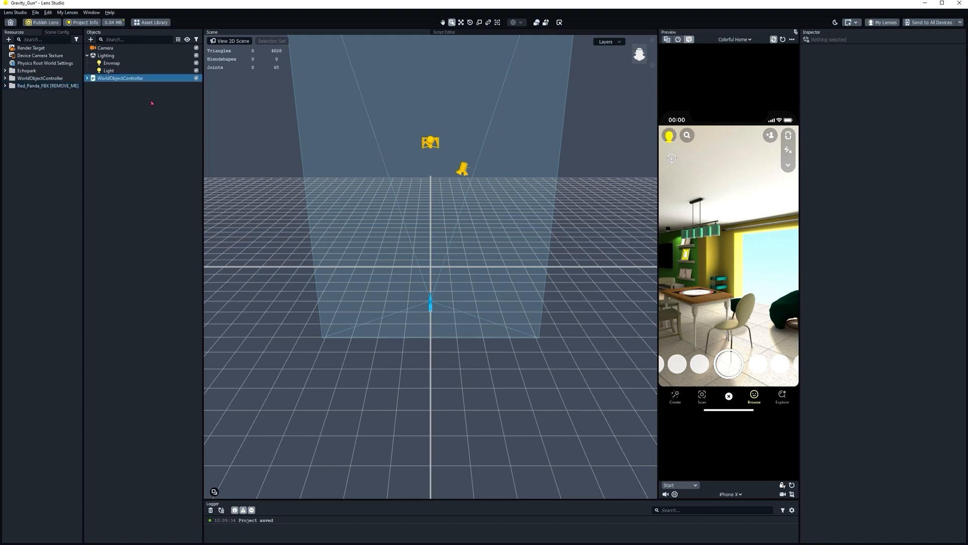
{"action": "left_click", "coordinate": [87, 79]}
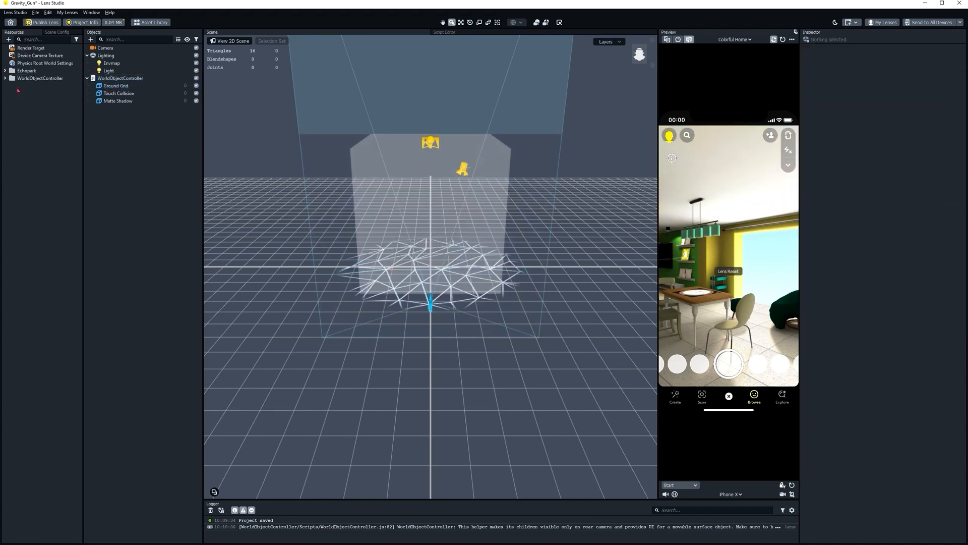
{"action": "left_click", "coordinate": [118, 93]}
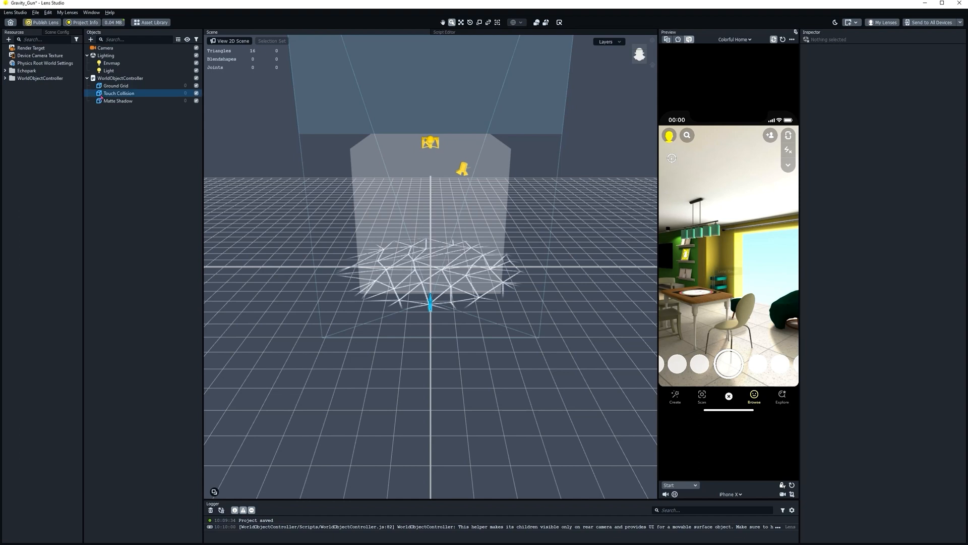
Step: Set the Matte Shadow plane's scale to 500
{"action": "left_click", "coordinate": [118, 100]}
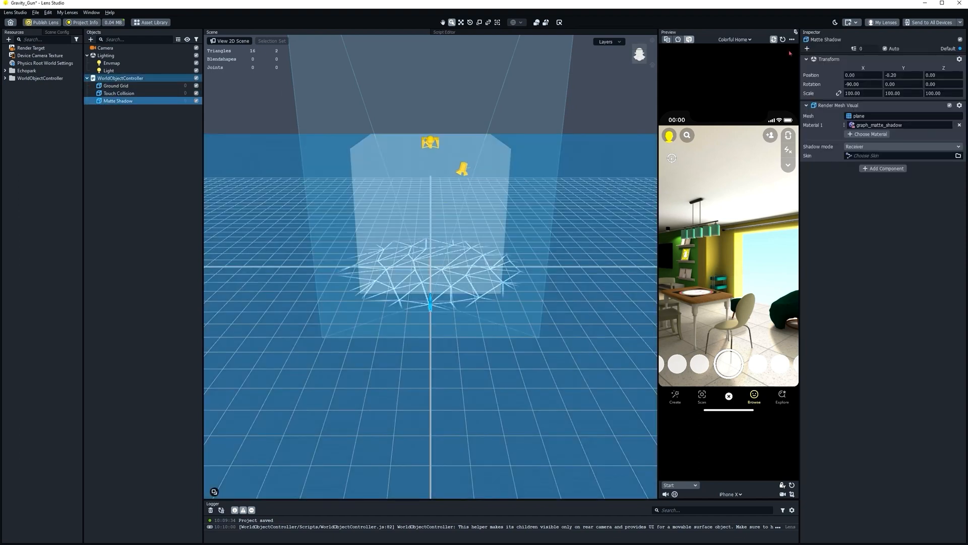
{"action": "left_click", "coordinate": [863, 93]}
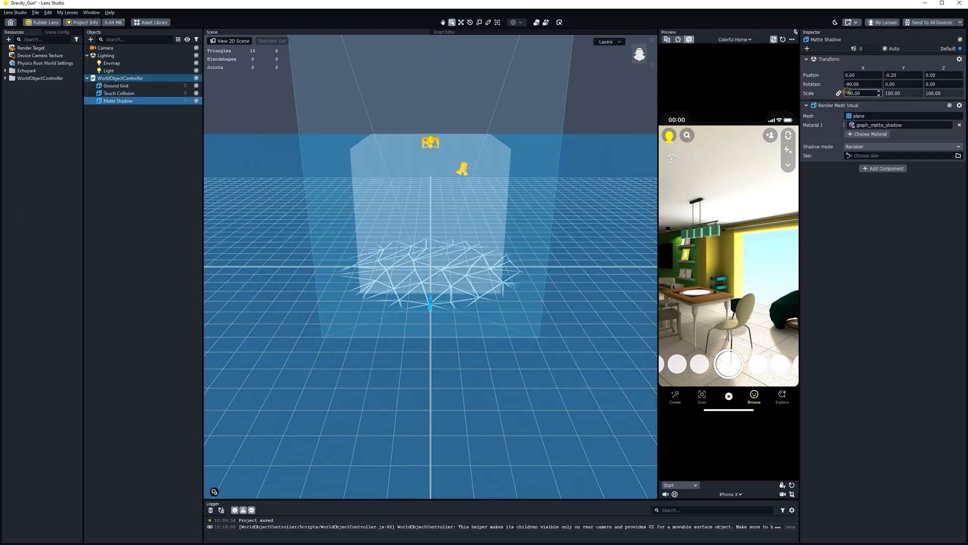
{"action": "type", "text": "500"}
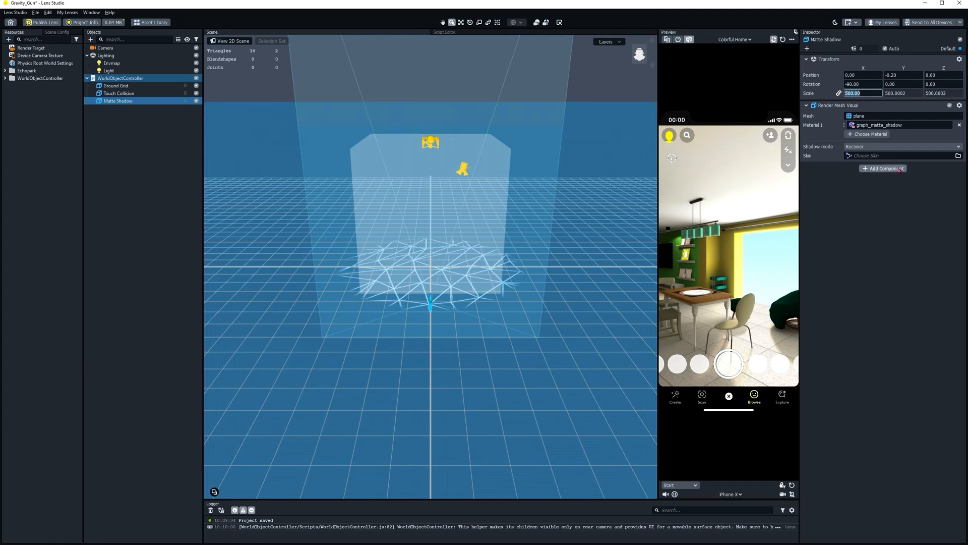
Step: Add a box-shaped Physics Collider to Matte Shadow and save the project
{"action": "left_click", "coordinate": [882, 168]}
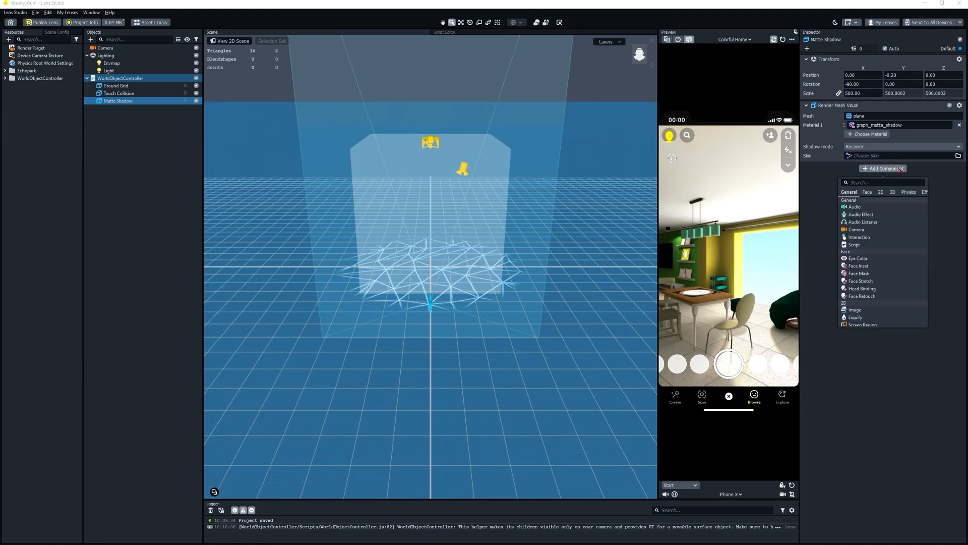
{"action": "type", "text": "co"}
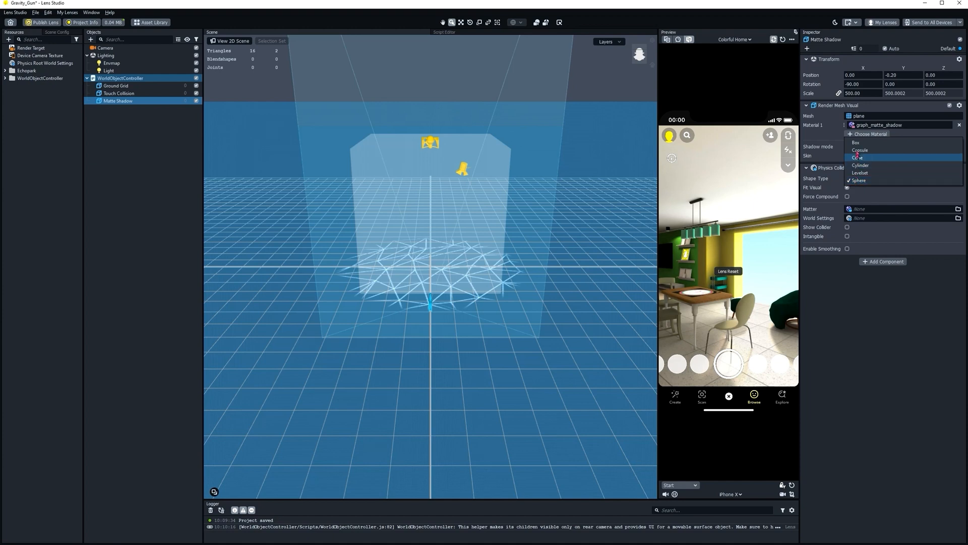
{"action": "left_click", "coordinate": [857, 157]}
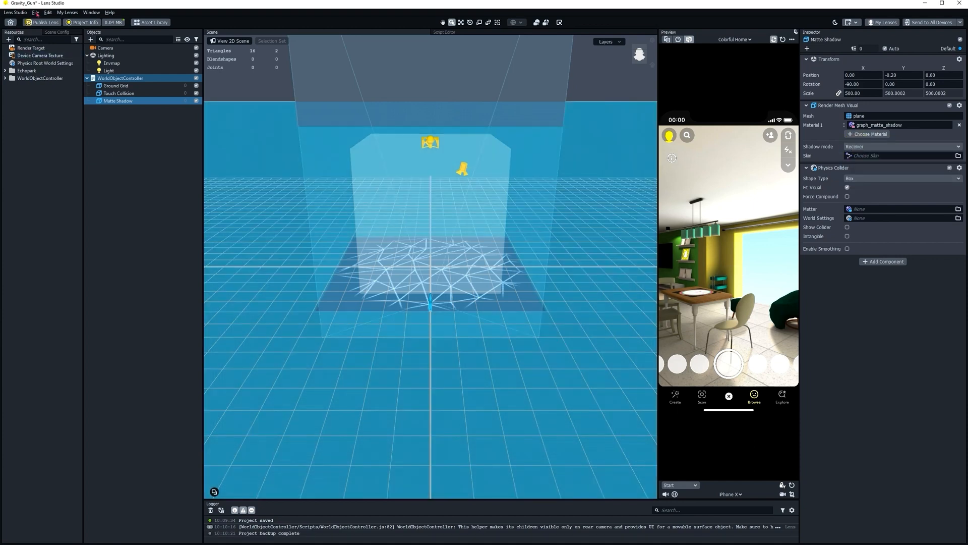
{"action": "left_click", "coordinate": [38, 13]}
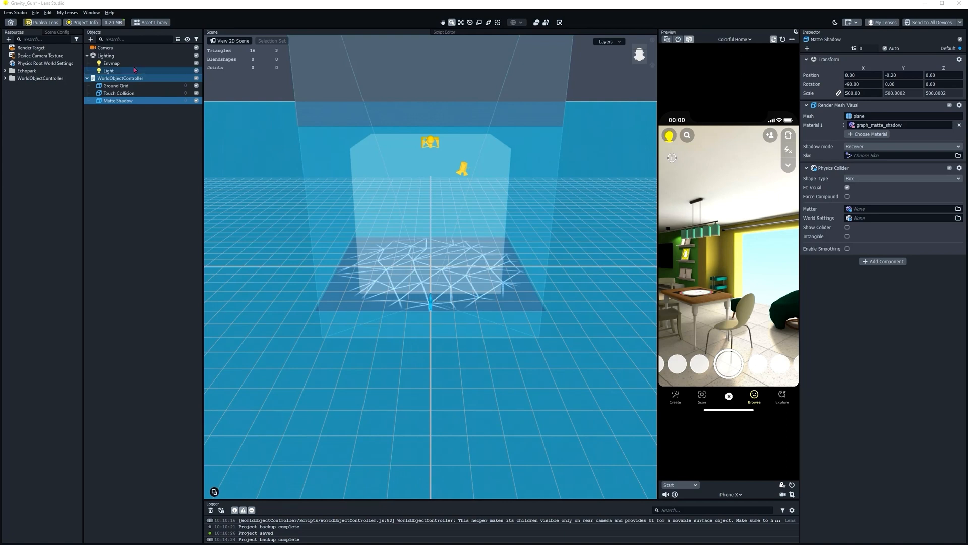
Step: Give the Camera Surface Device Tracking and a far clipping distance of 10000
{"action": "left_click", "coordinate": [105, 48]}
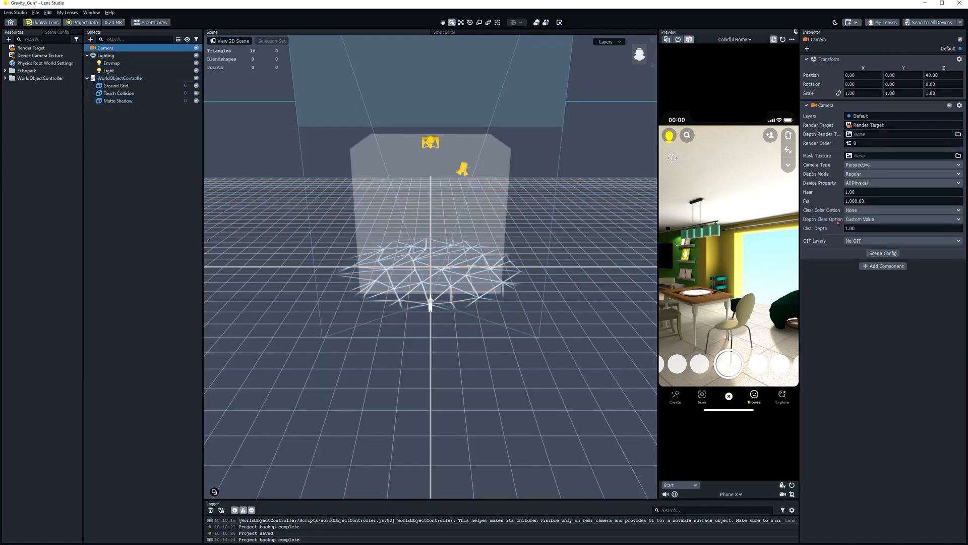
{"action": "left_click", "coordinate": [882, 266]}
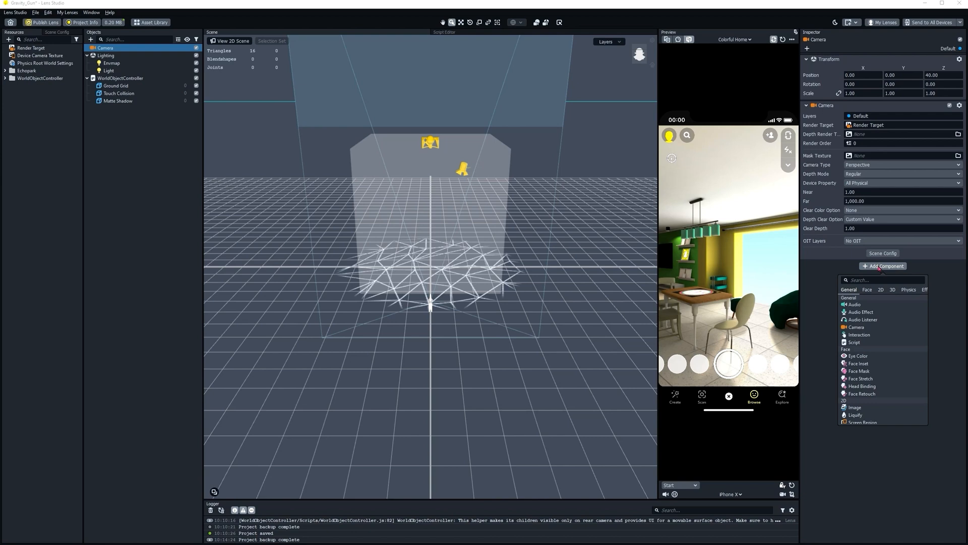
{"action": "type", "text": "device"}
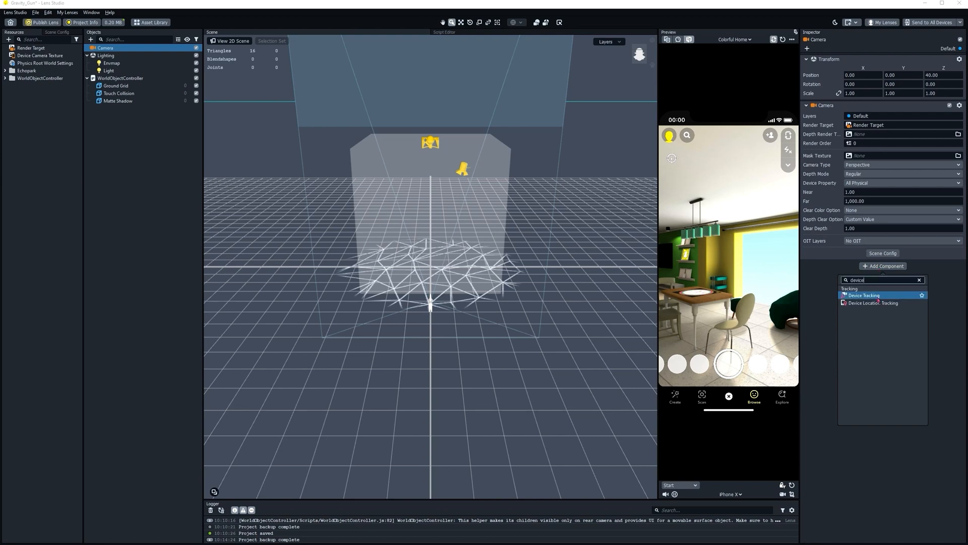
{"action": "left_click", "coordinate": [864, 294]}
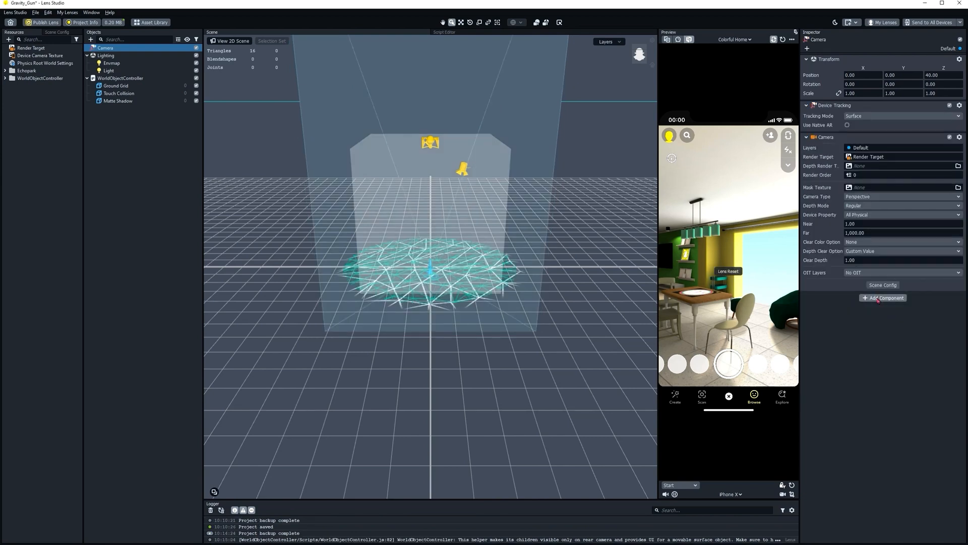
{"action": "left_click", "coordinate": [902, 232]}
{"action": "type", "text": "10,000"}
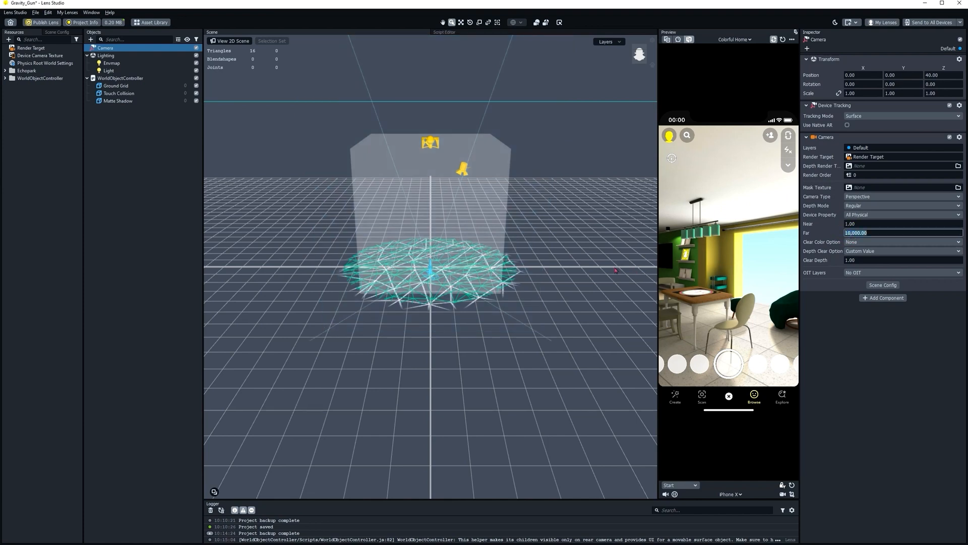
{"action": "left_click", "coordinate": [6, 38]}
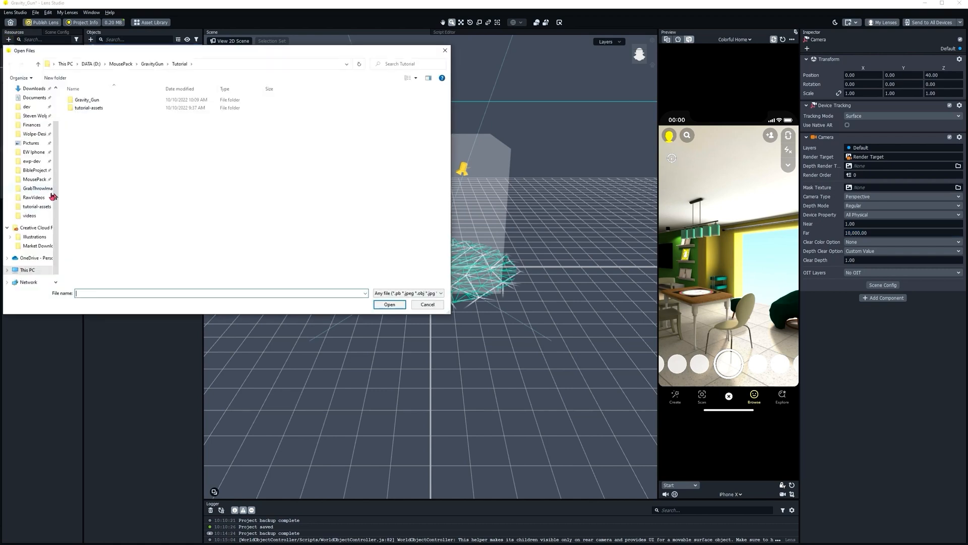
Step: Import Gravity_Gun_Container.lso from the tutorial-assets folder into the scene
{"action": "double_click", "coordinate": [89, 107]}
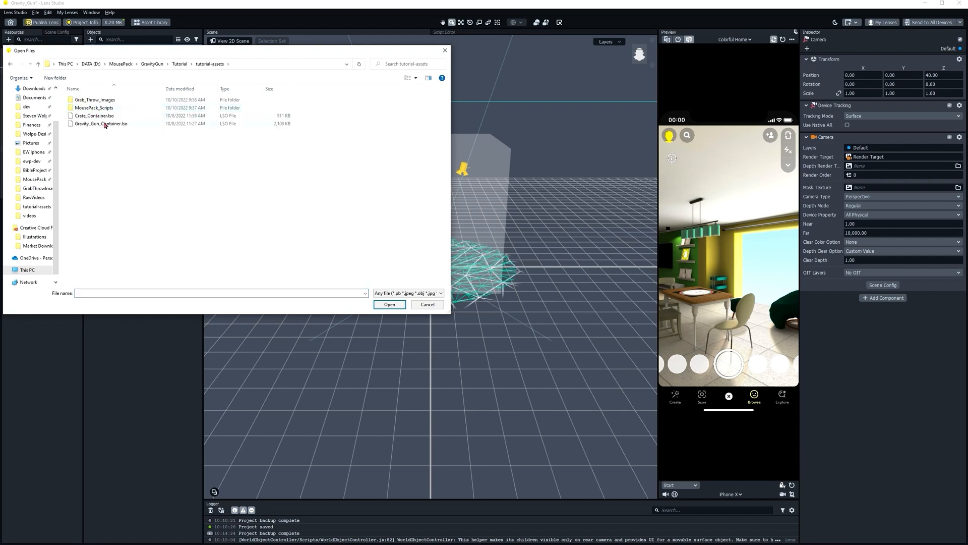
{"action": "left_click", "coordinate": [102, 123]}
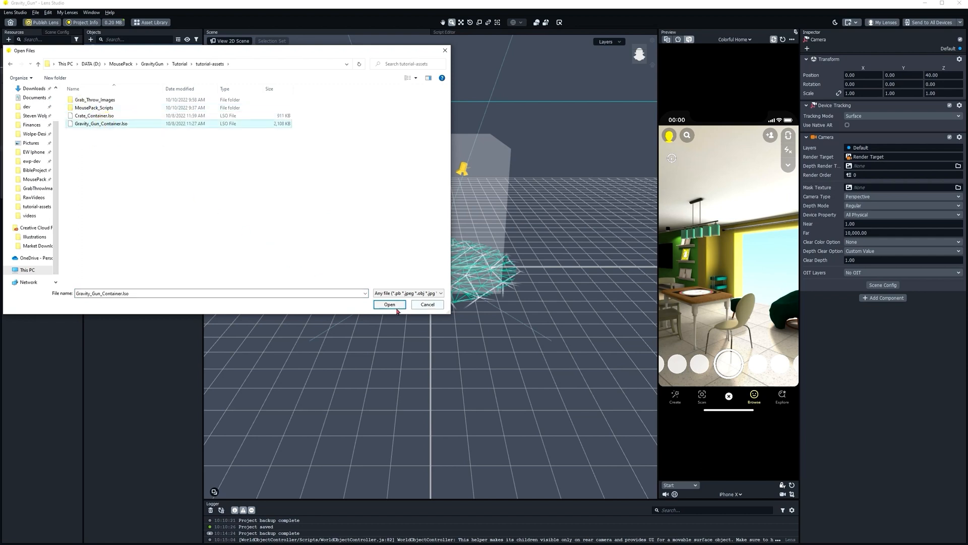
{"action": "left_click", "coordinate": [389, 304]}
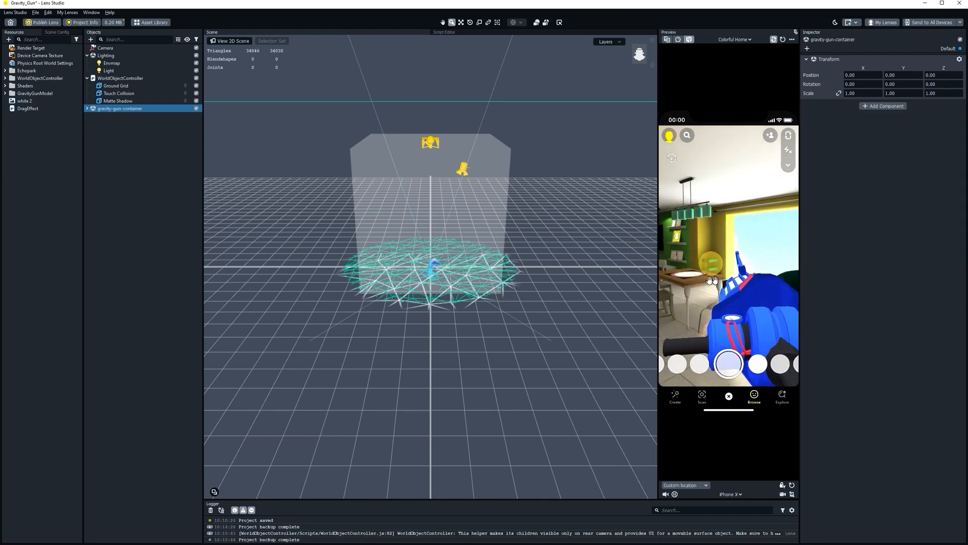
{"action": "left_click", "coordinate": [6, 39]}
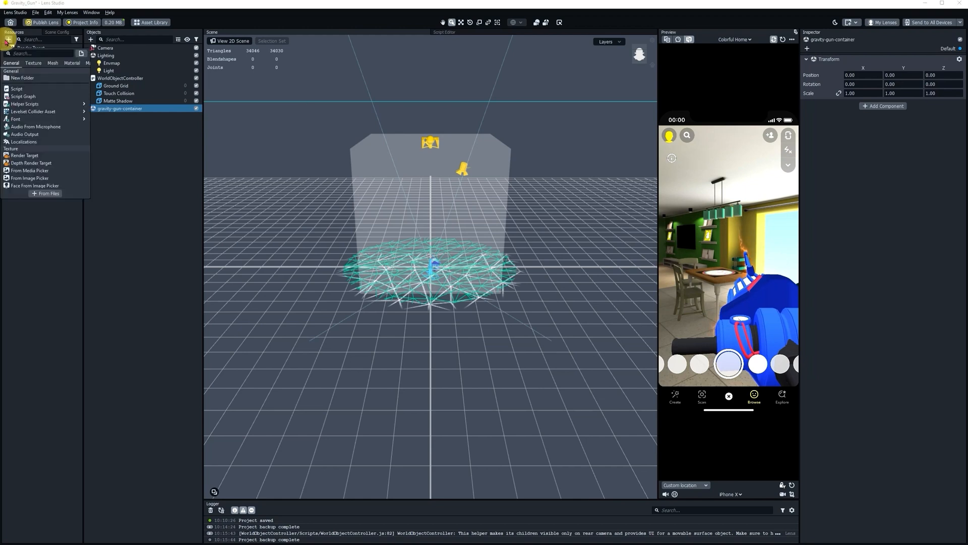
Step: Import Crate_Container.lso, adding a crate with a dynamic box Physics Body
{"action": "left_click", "coordinate": [45, 193]}
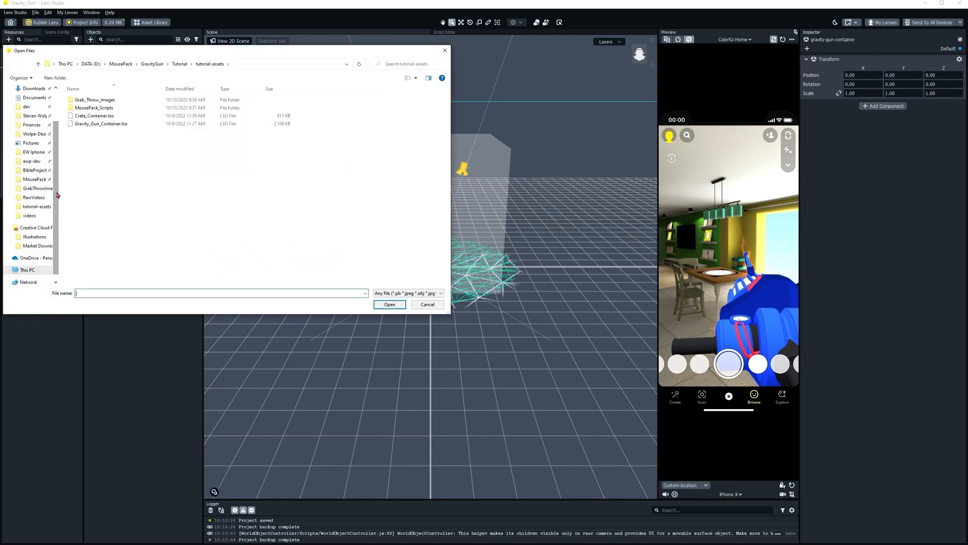
{"action": "left_click", "coordinate": [93, 116]}
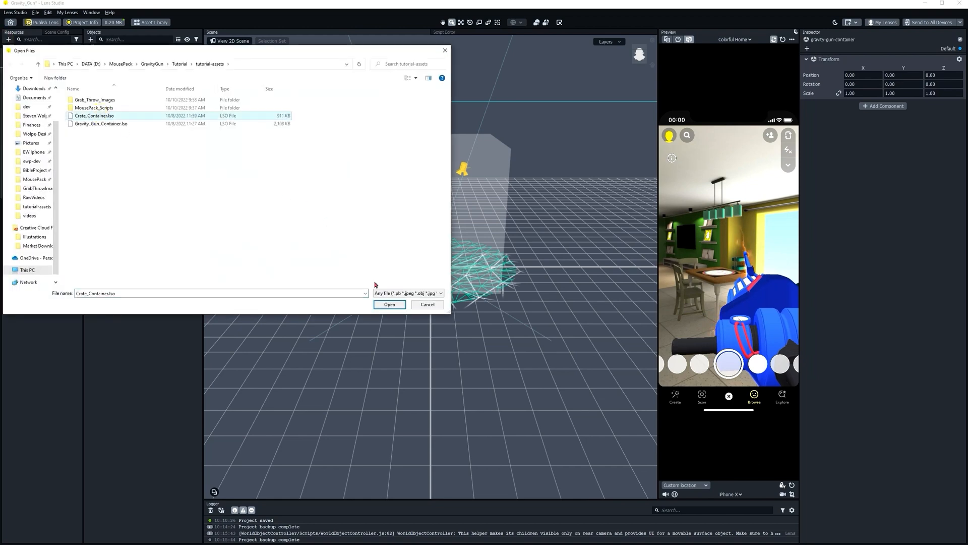
{"action": "left_click", "coordinate": [389, 304]}
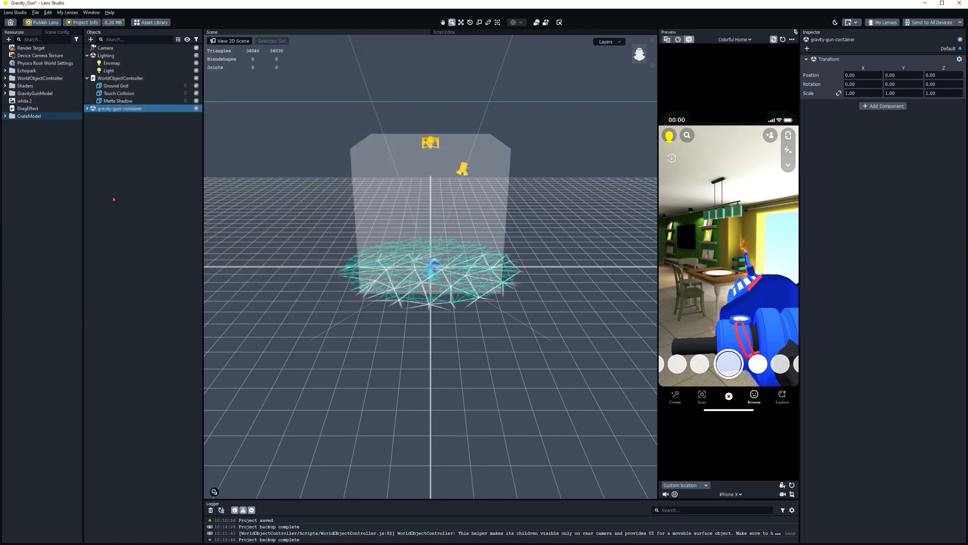
{"action": "left_click", "coordinate": [113, 115]}
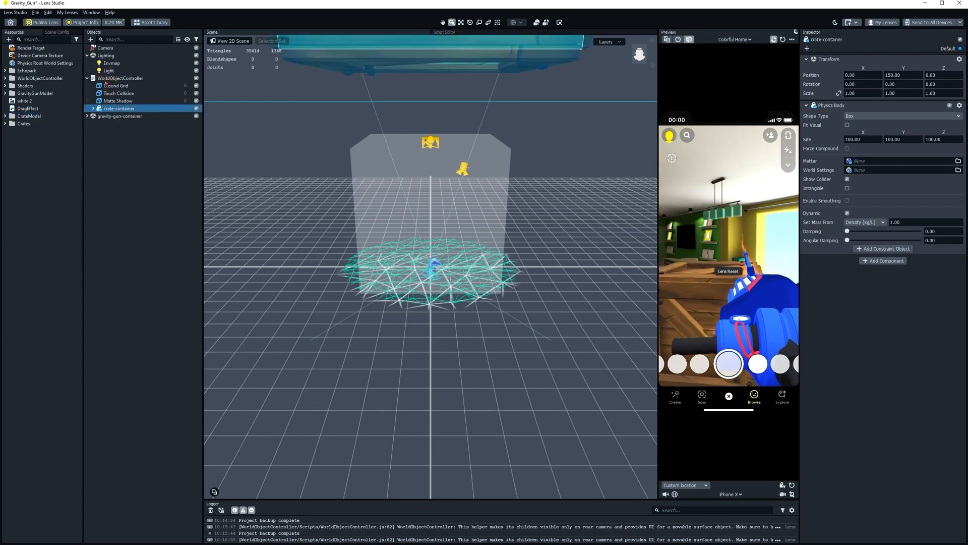
Step: Save the Gravity_Gun project from the File menu
{"action": "left_click", "coordinate": [40, 13]}
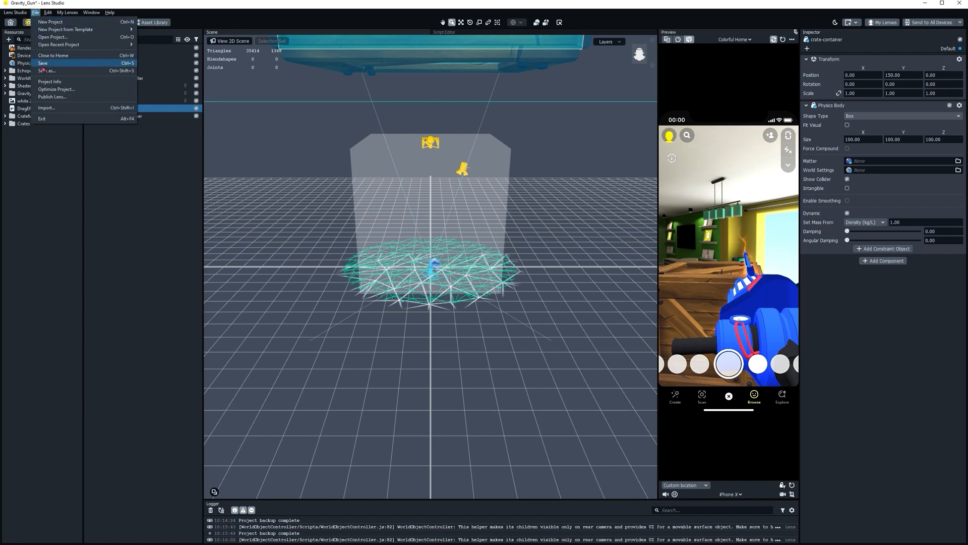
{"action": "left_click", "coordinate": [43, 63]}
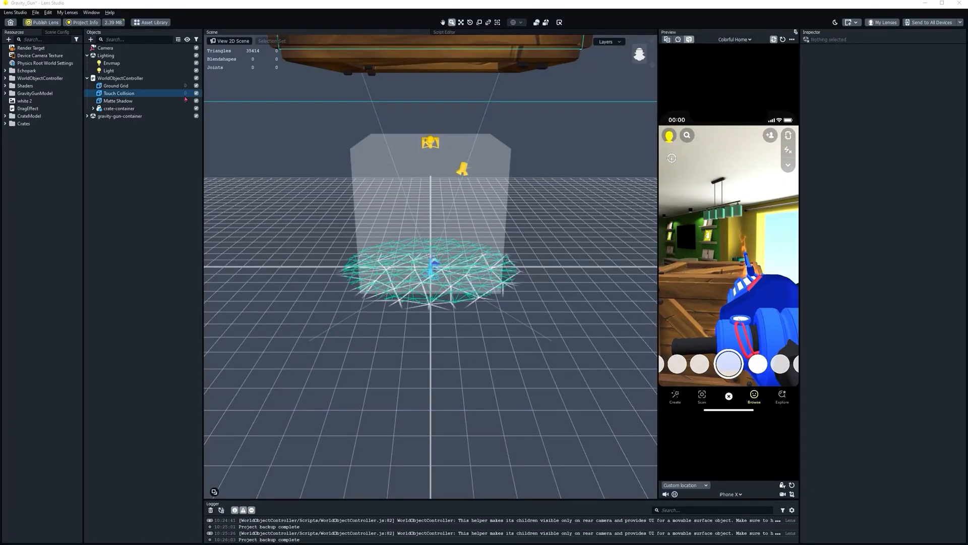
{"action": "left_click", "coordinate": [7, 39]}
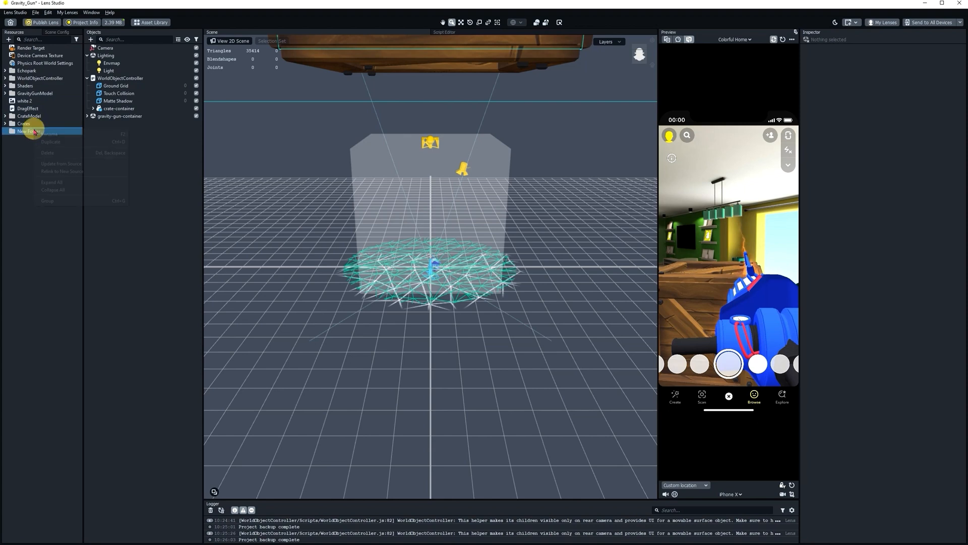
Step: Rename the new resource folder 'Button_Images' and import grab-button.png and throw-button.png
{"action": "left_click", "coordinate": [38, 133]}
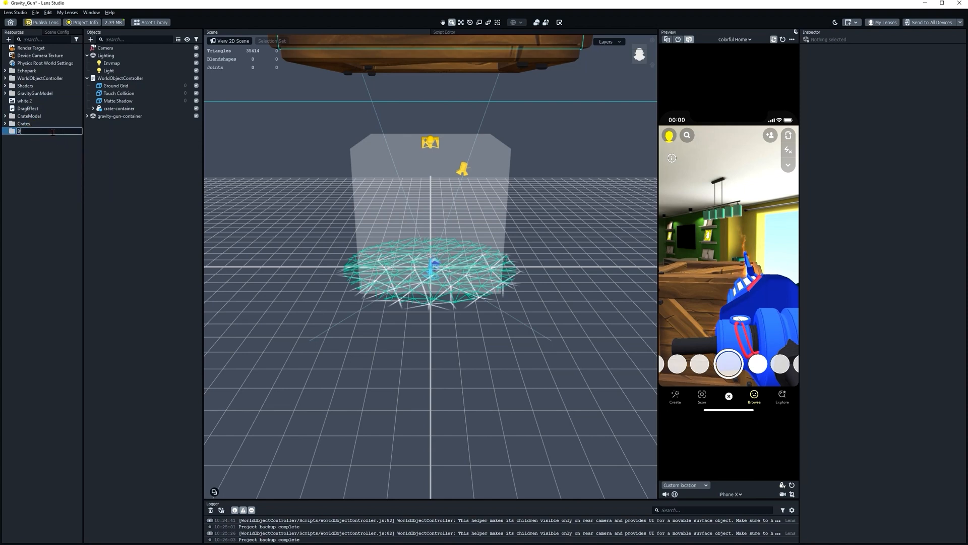
{"action": "type", "text": "Button_Images"}
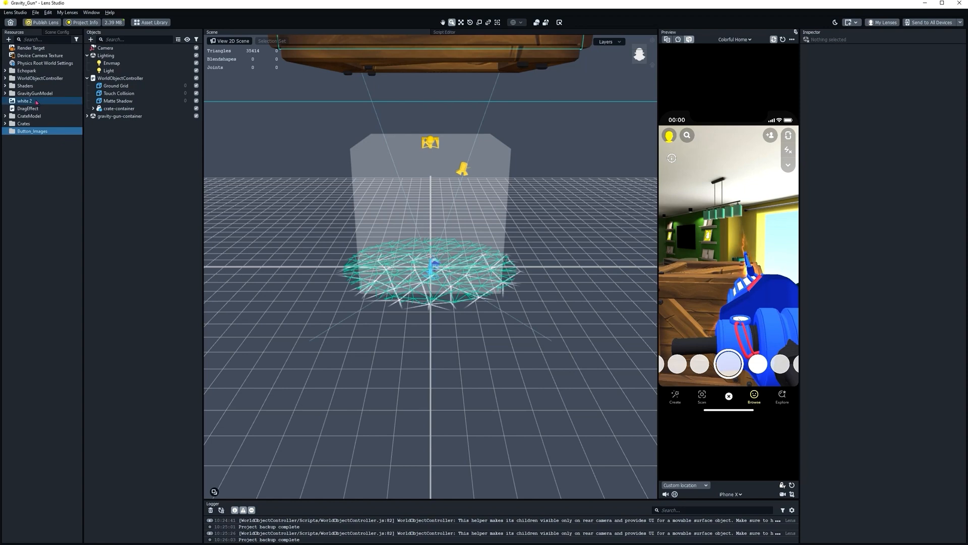
{"action": "left_click", "coordinate": [7, 38]}
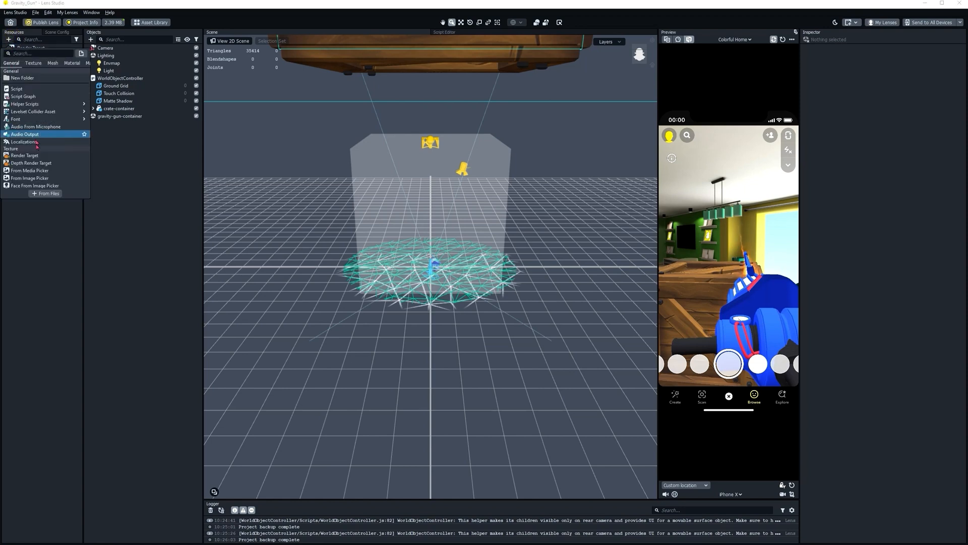
{"action": "left_click", "coordinate": [46, 192]}
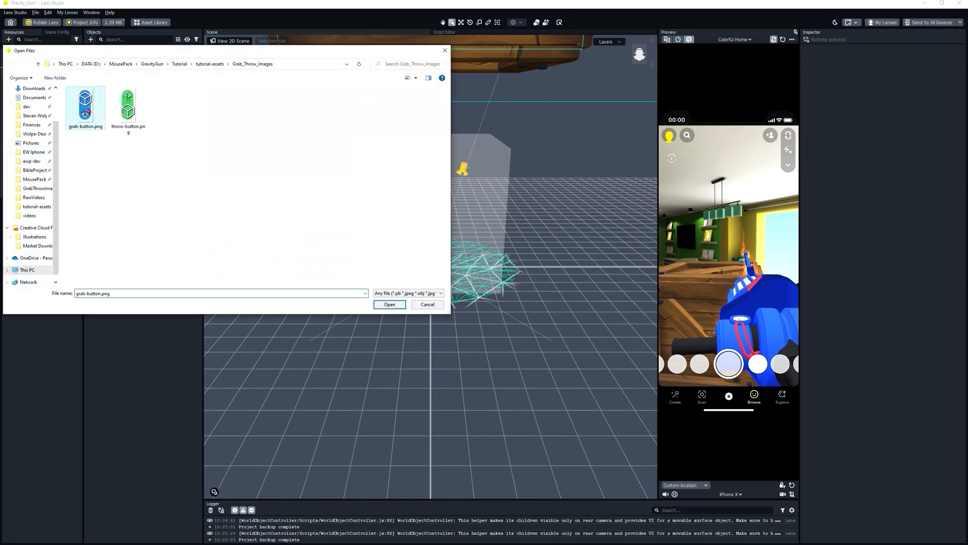
{"action": "left_click", "coordinate": [389, 304]}
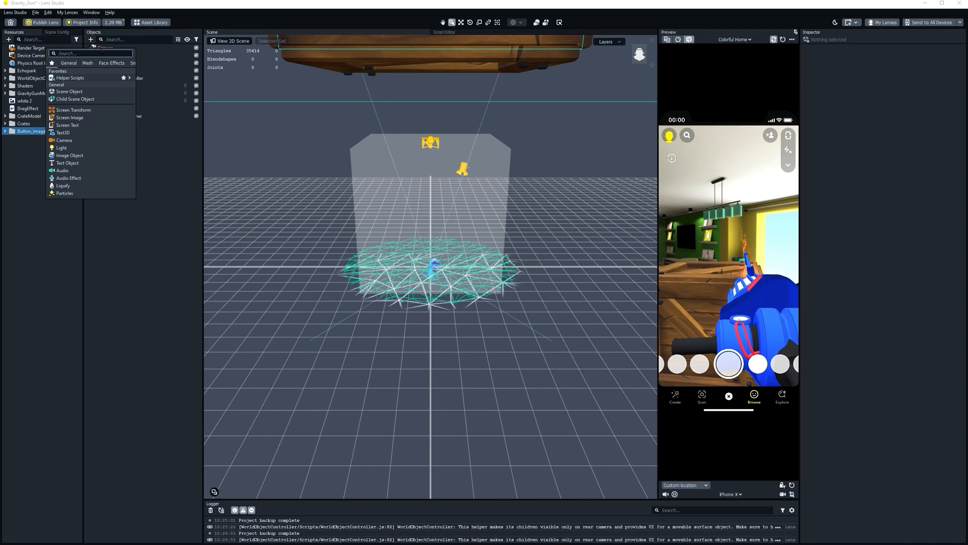
Step: Add a Screen Image, name its region 'Buttons' and rename the image 'Grab'
{"action": "type", "text": "screen"}
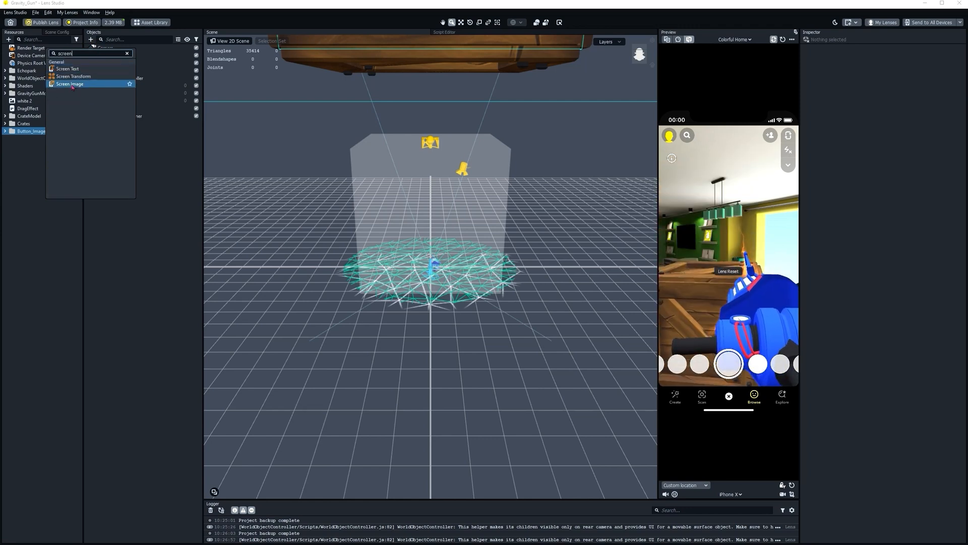
{"action": "left_click", "coordinate": [69, 83]}
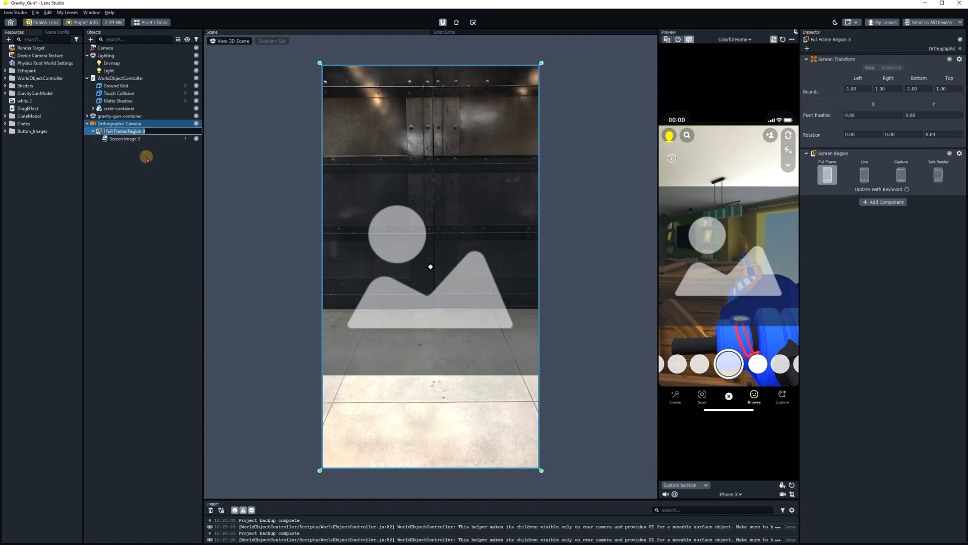
{"action": "type", "text": "Buttons"}
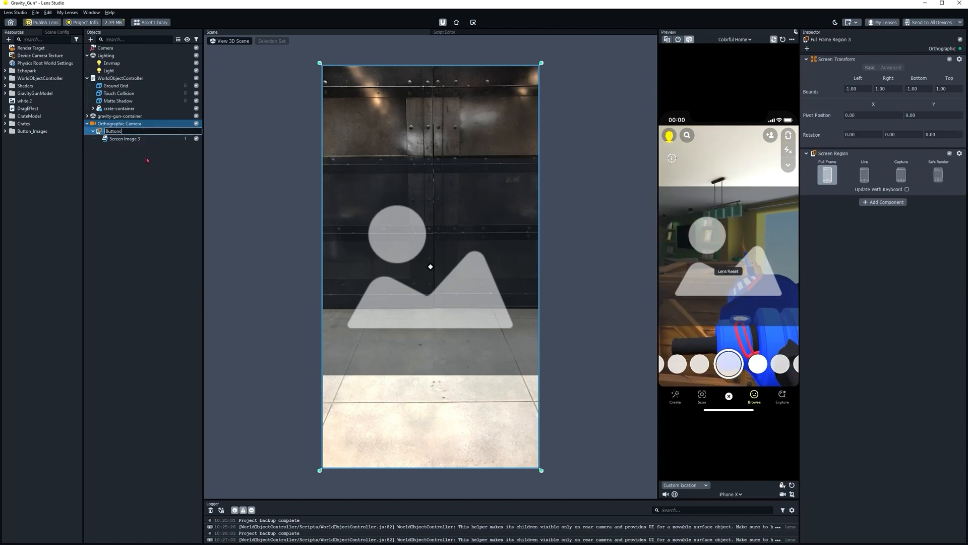
{"action": "right_click", "coordinate": [124, 139]}
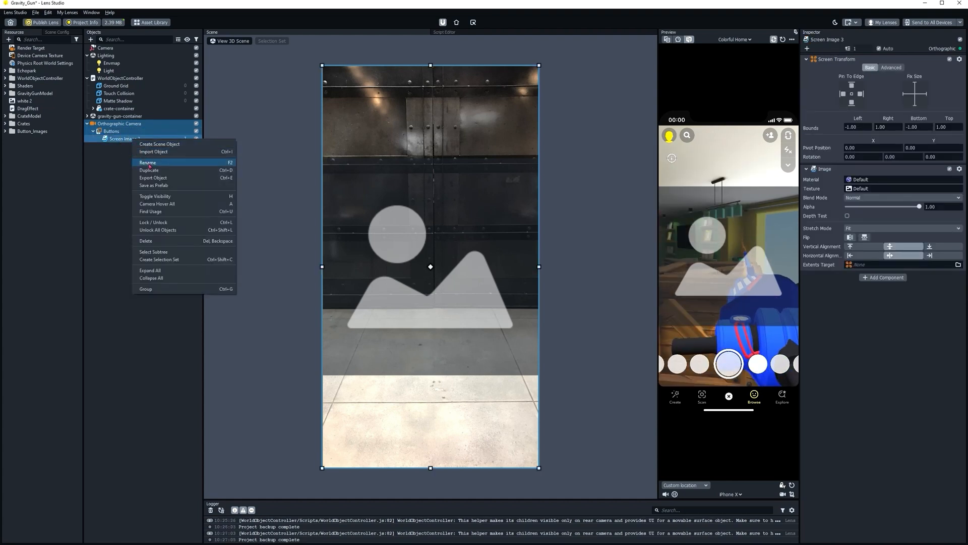
{"action": "left_click", "coordinate": [147, 162]}
{"action": "type", "text": "Grab"}
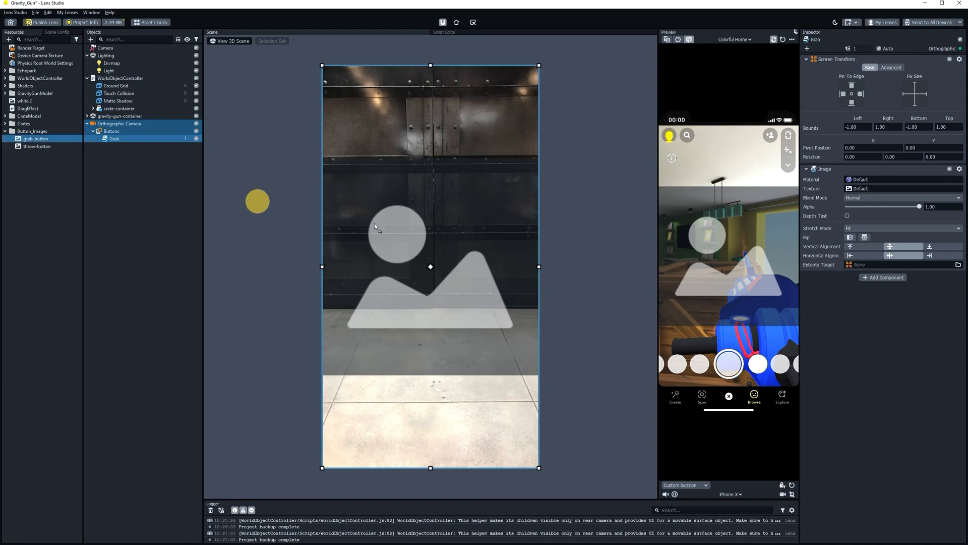
{"action": "left_click", "coordinate": [874, 189]}
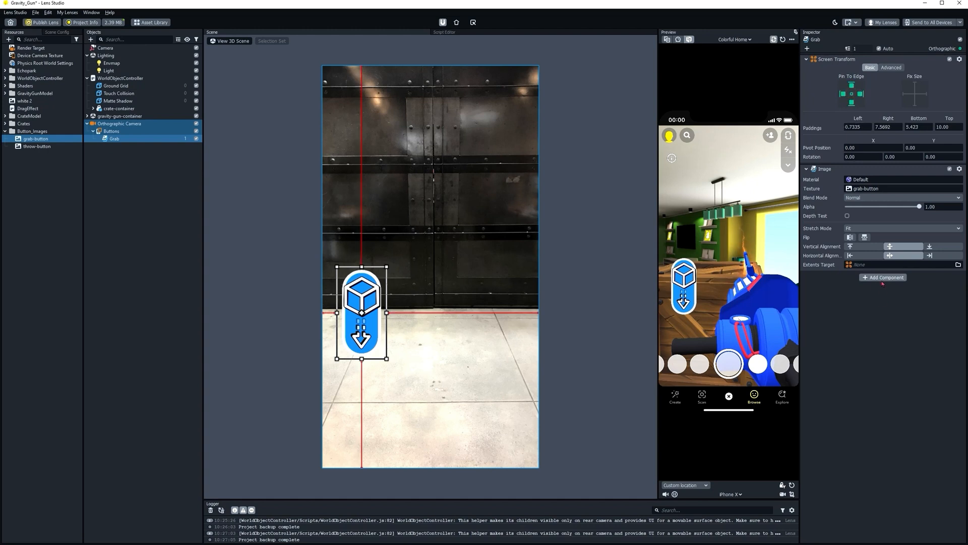
Step: Add an Interaction component to Grab, using the Grab image under Orthographic Camera as its mesh visual
{"action": "left_click", "coordinate": [883, 278]}
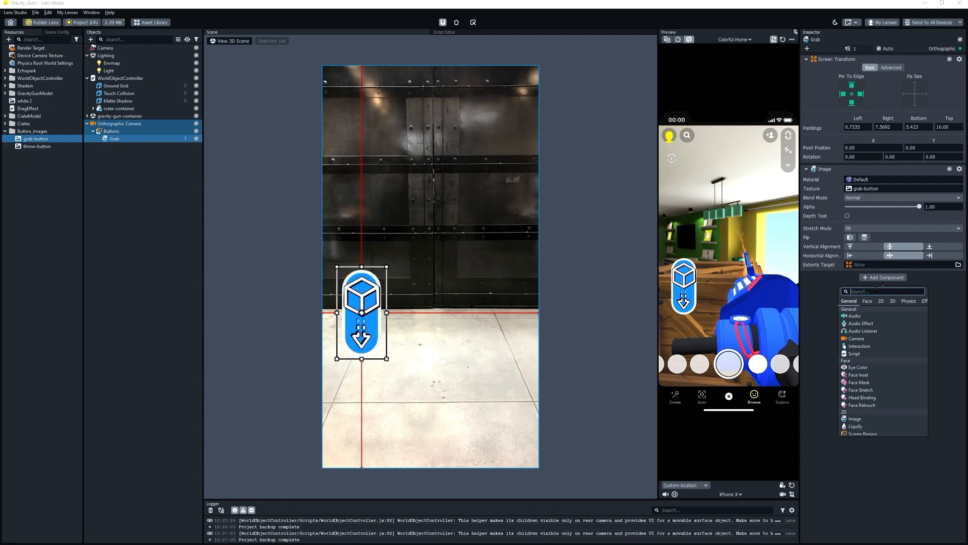
{"action": "type", "text": "inter"}
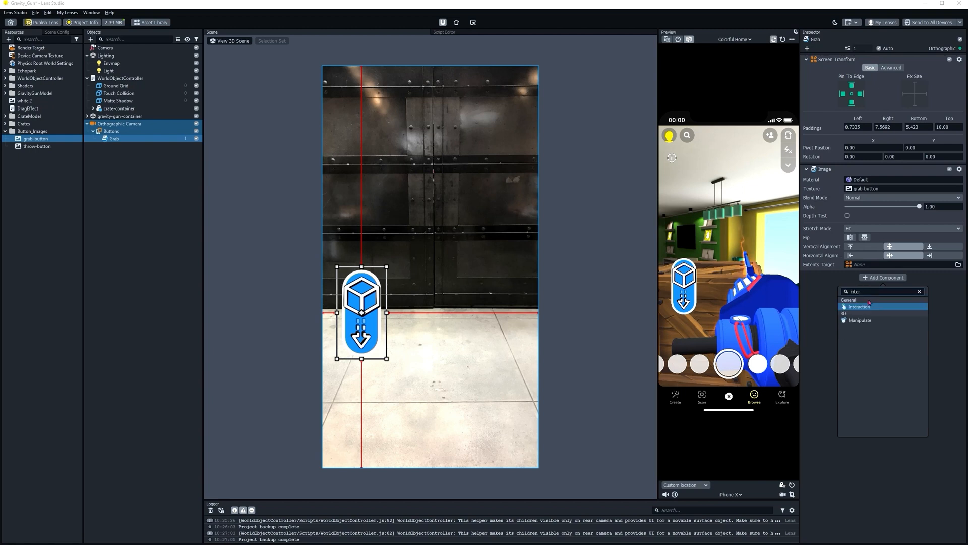
{"action": "left_click", "coordinate": [859, 306]}
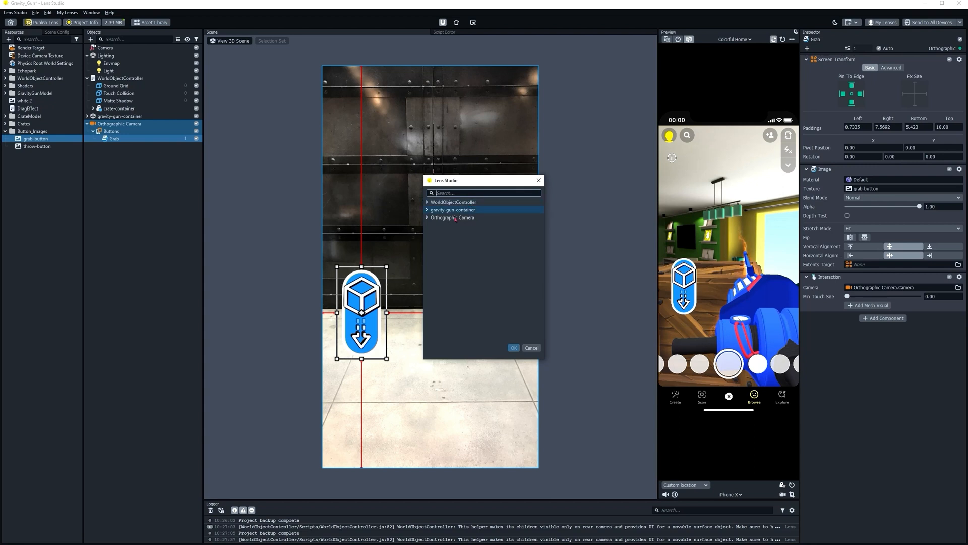
{"action": "left_click", "coordinate": [427, 217]}
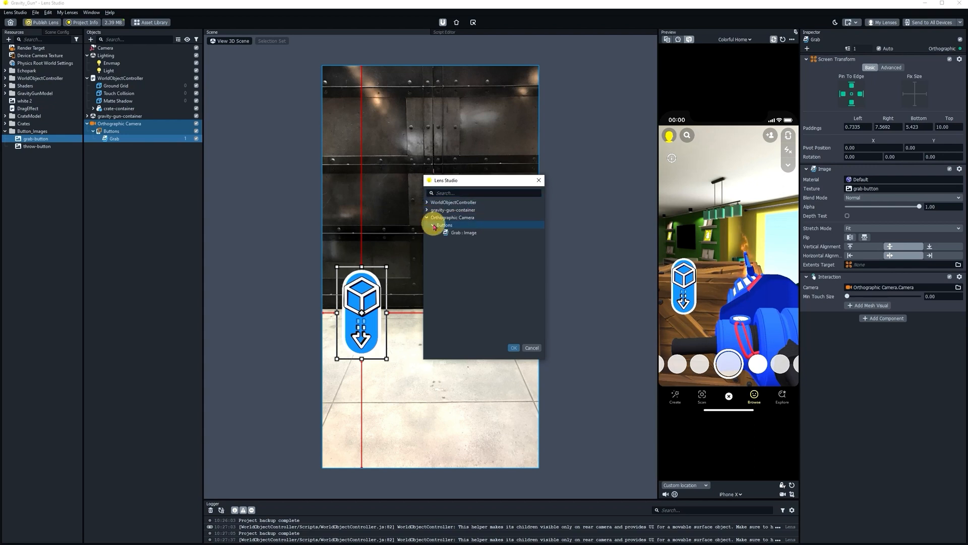
{"action": "left_click", "coordinate": [465, 232]}
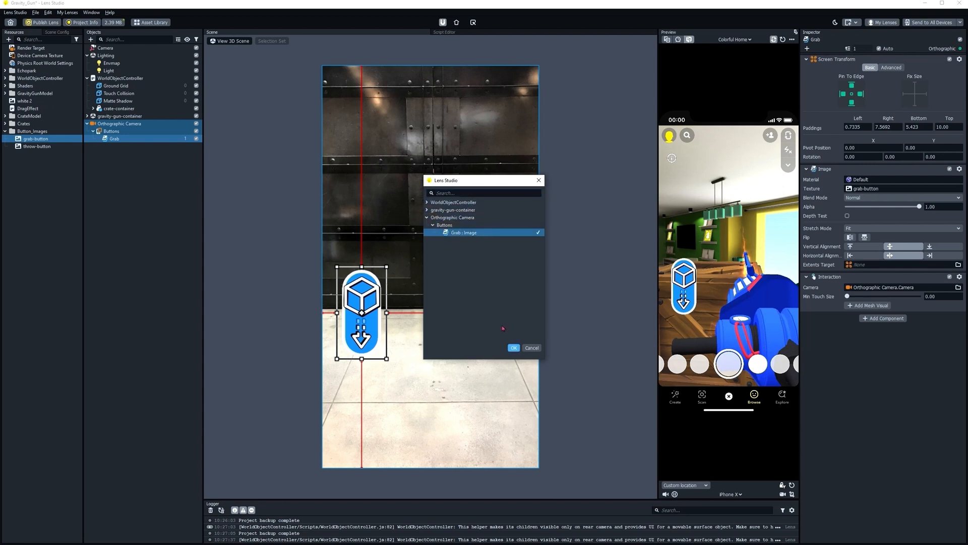
{"action": "left_click", "coordinate": [514, 347]}
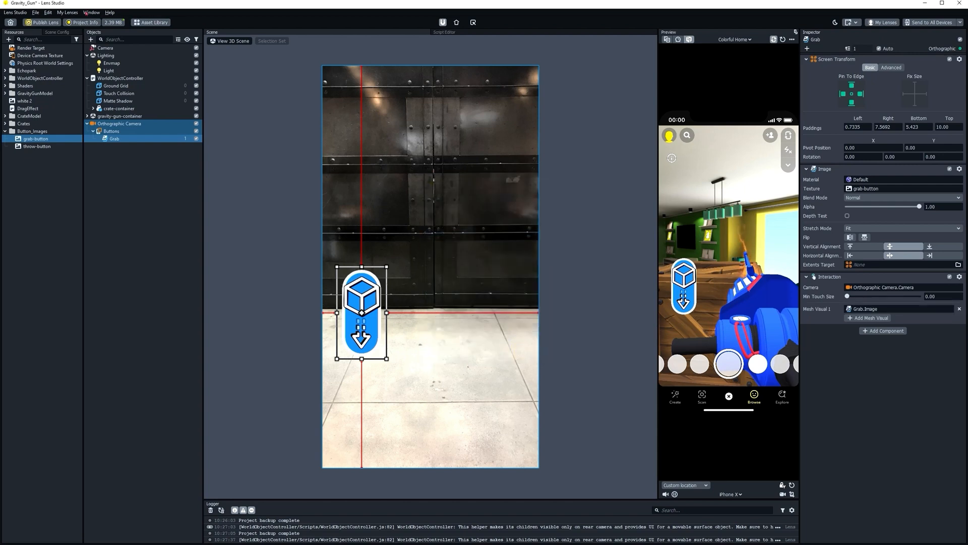
Step: Save, then duplicate Grab as Throw, using the throw-button texture and Throw's image as mesh visual
{"action": "left_click", "coordinate": [35, 12]}
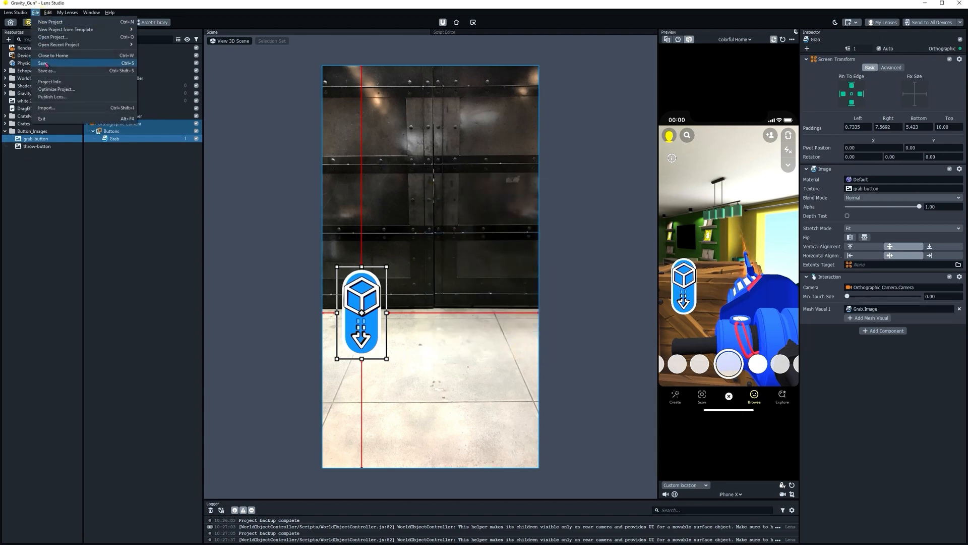
{"action": "left_click", "coordinate": [46, 62]}
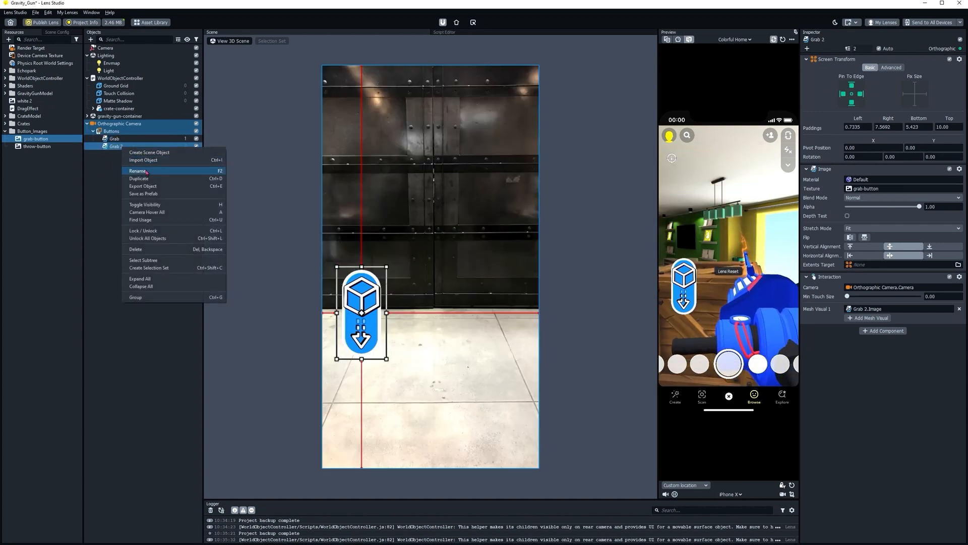
{"action": "type", "text": "Throw"}
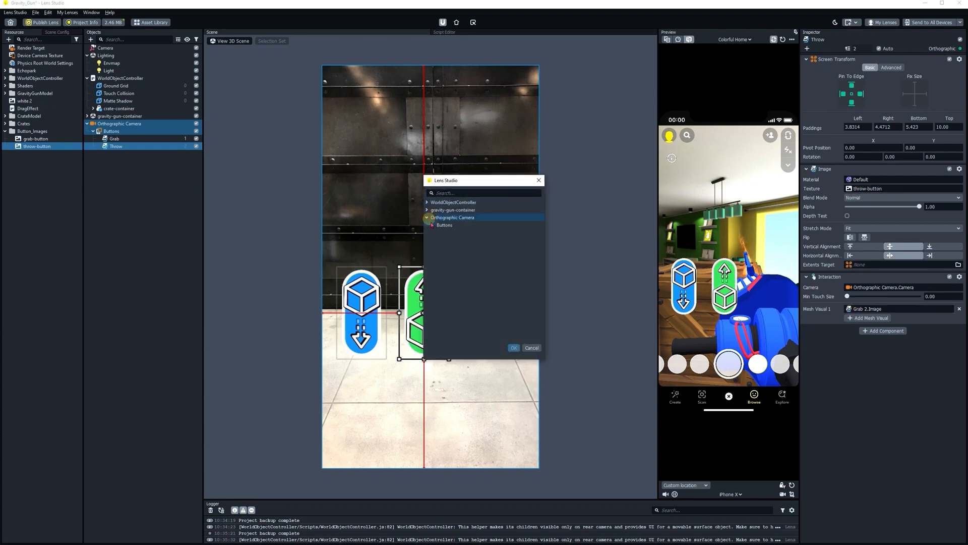
{"action": "left_click", "coordinate": [433, 224]}
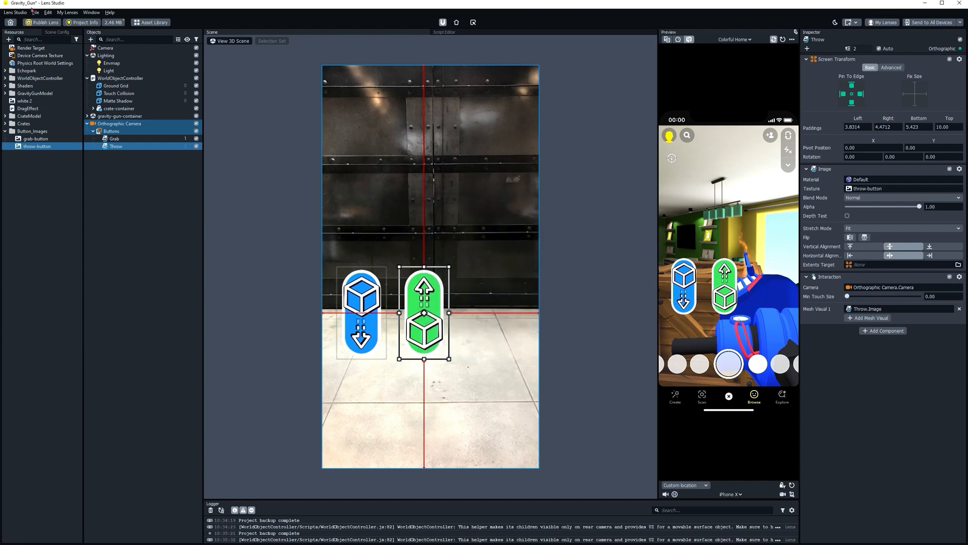
{"action": "left_click", "coordinate": [36, 13]}
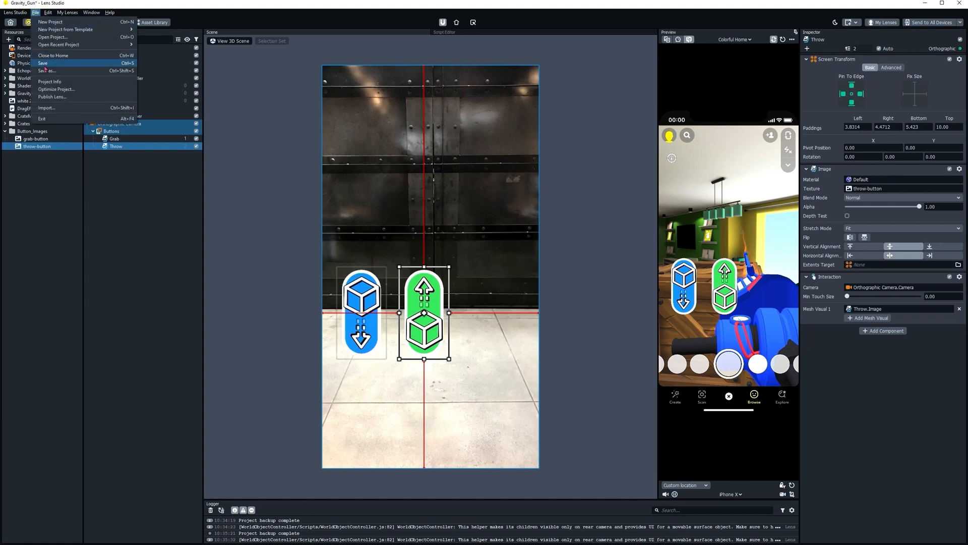
Step: Save, import the Tween library, and delete the Examples [REMOVE_ME] object
{"action": "left_click", "coordinate": [44, 63]}
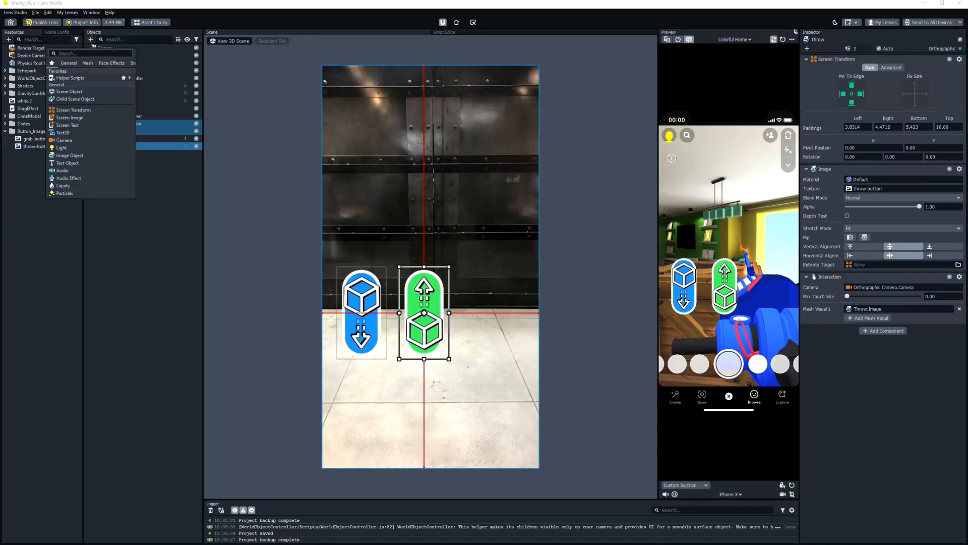
{"action": "type", "text": "tween"}
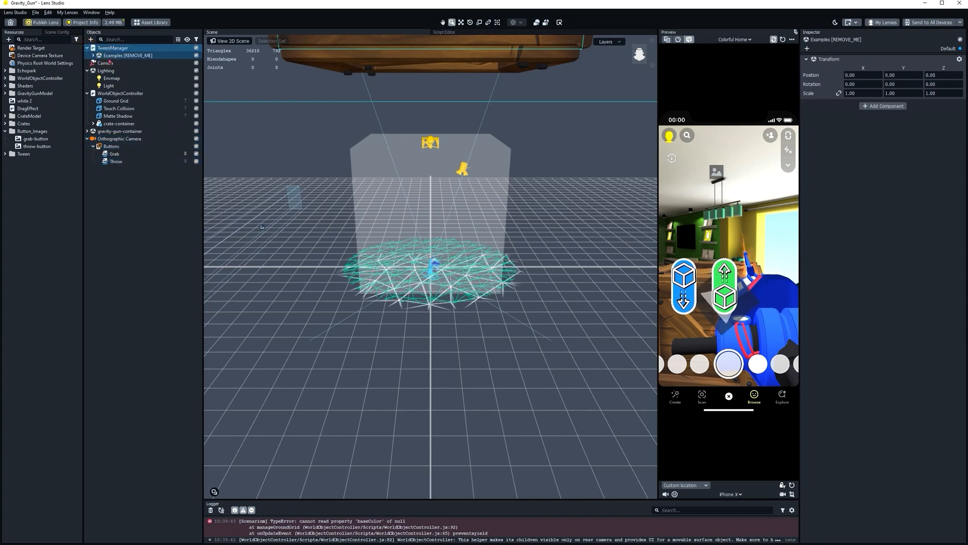
{"action": "right_click", "coordinate": [126, 55]}
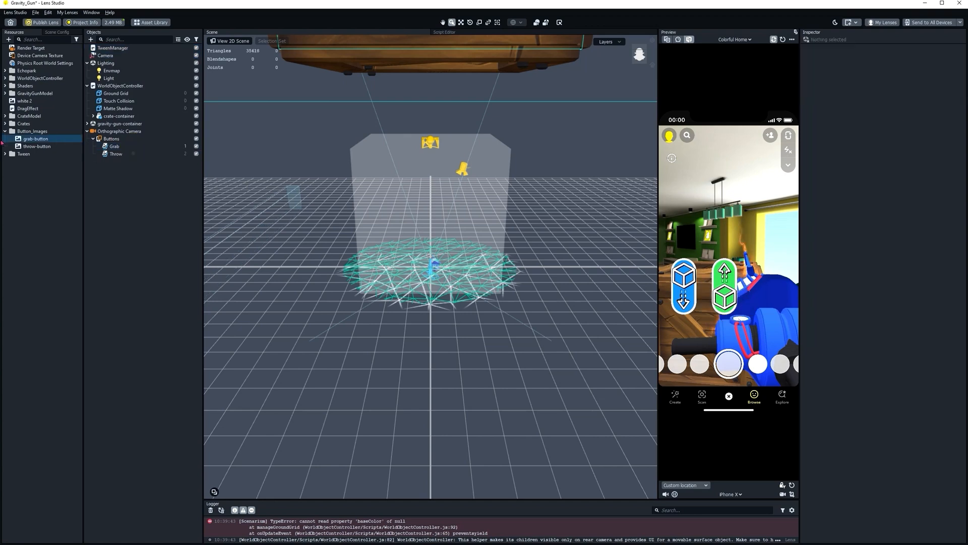
{"action": "left_click", "coordinate": [5, 154]}
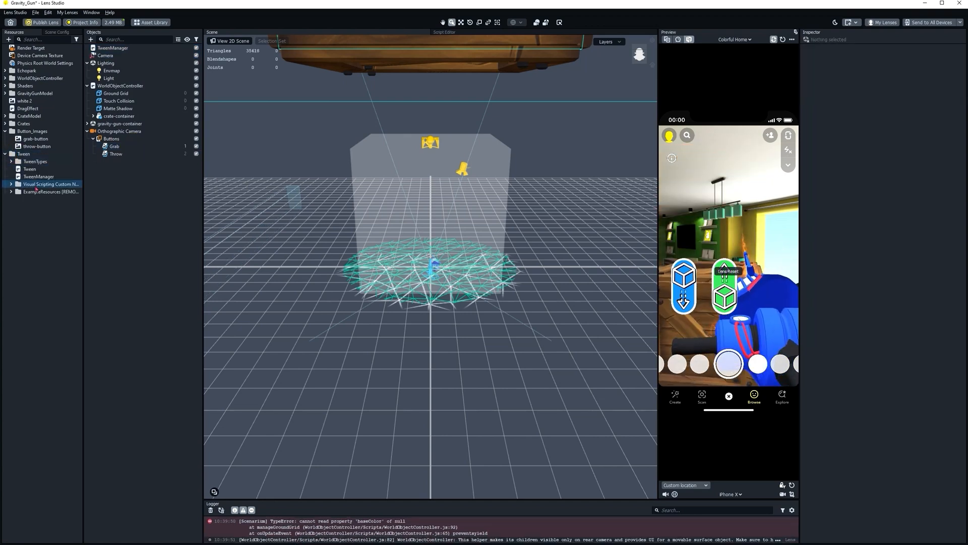
{"action": "right_click", "coordinate": [35, 191]}
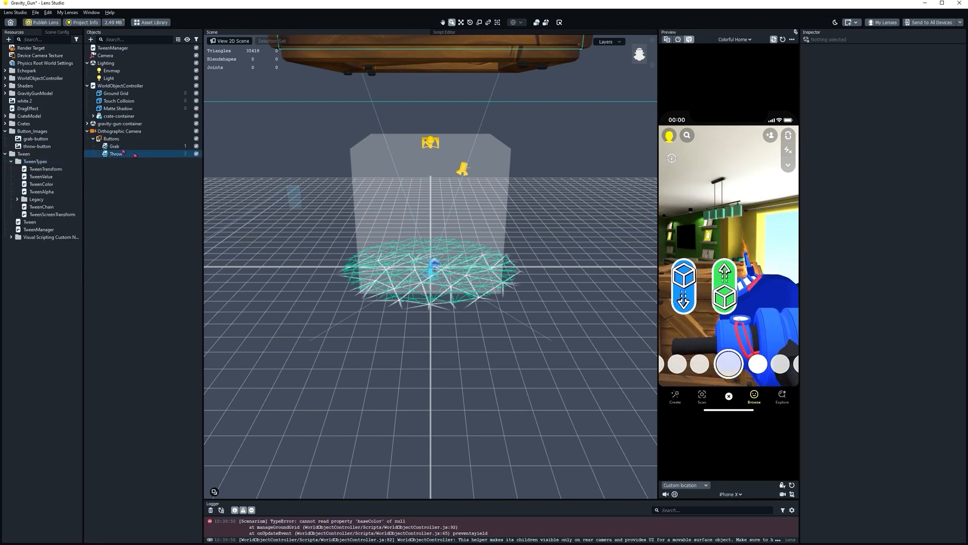
Step: Give Grab a TweenTransform 'grabTap': Scale type, end 0.8, time 0.3, no autoplay
{"action": "left_click", "coordinate": [115, 146]}
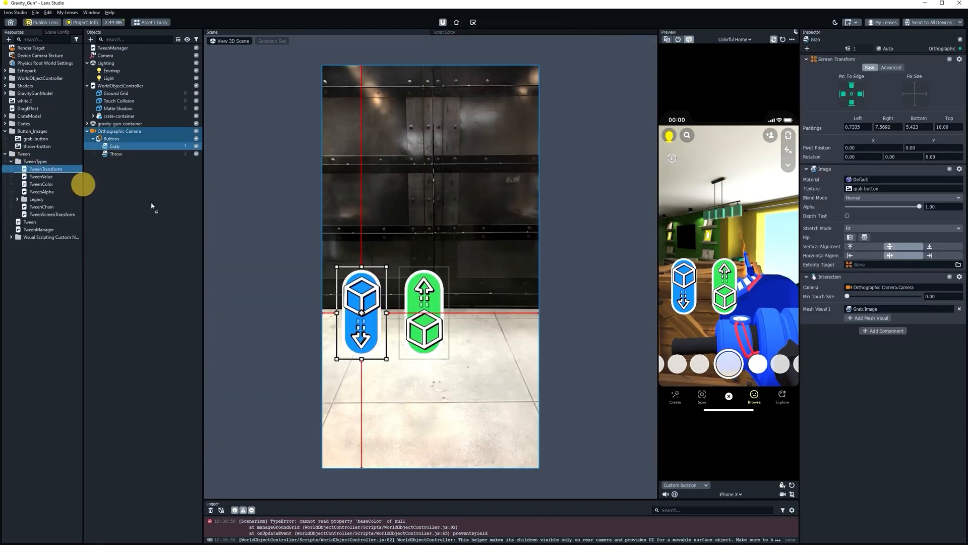
{"action": "left_click", "coordinate": [882, 330]}
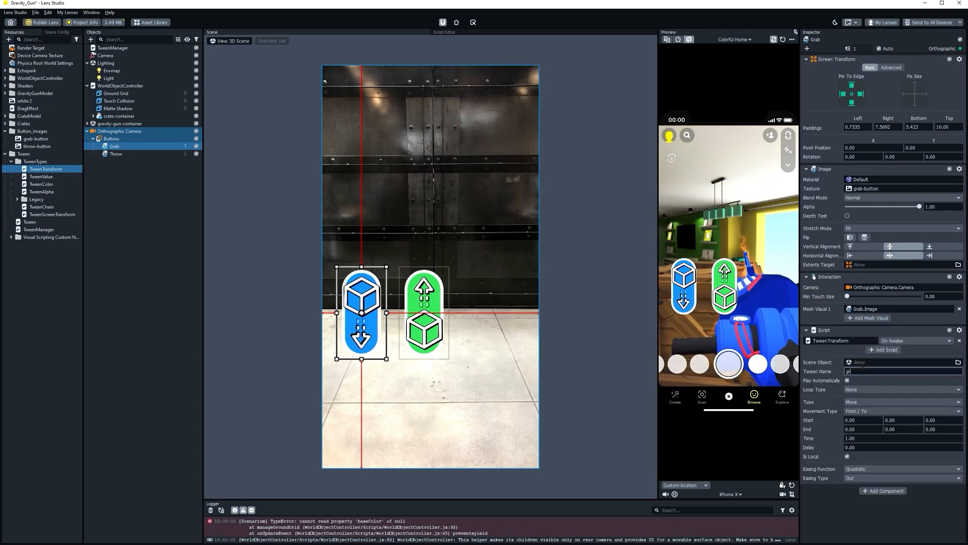
{"action": "type", "text": "grabTag"}
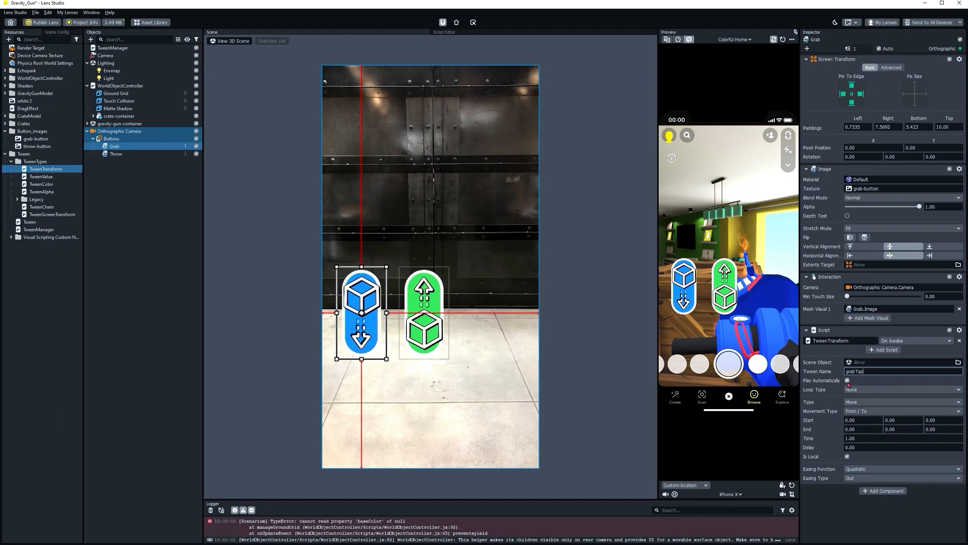
{"action": "left_click", "coordinate": [902, 401]}
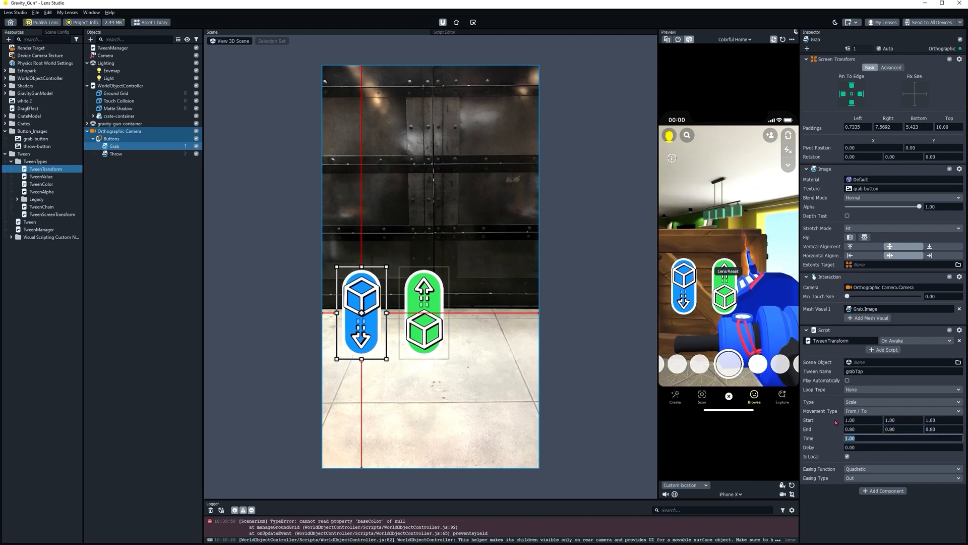
{"action": "type", "text": ".3"}
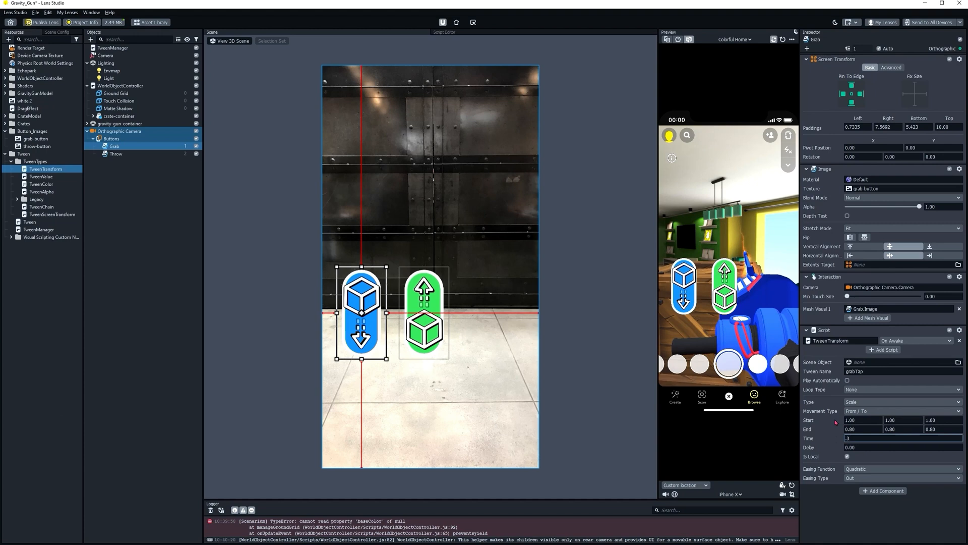